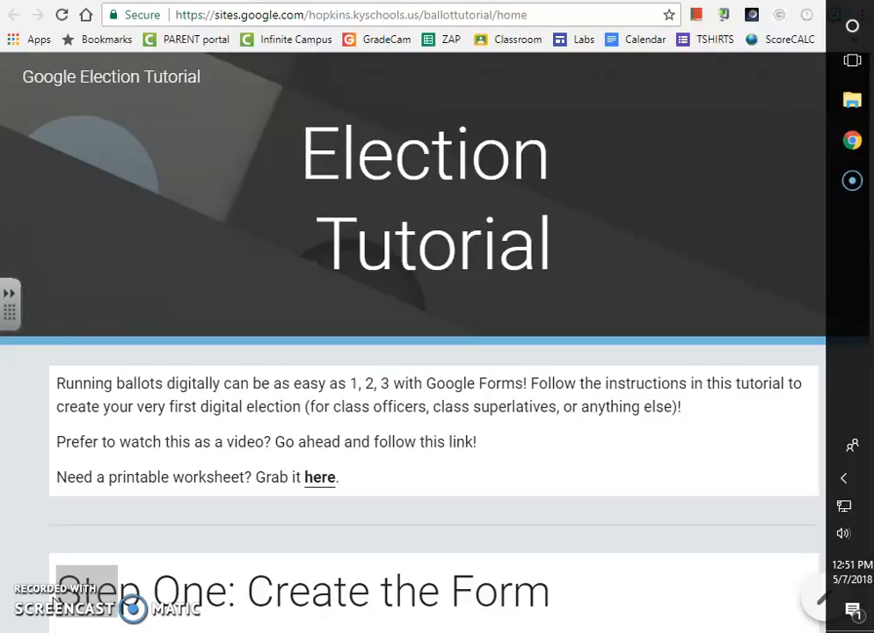
{"action": "mouse_move", "coordinate": [432, 222]}
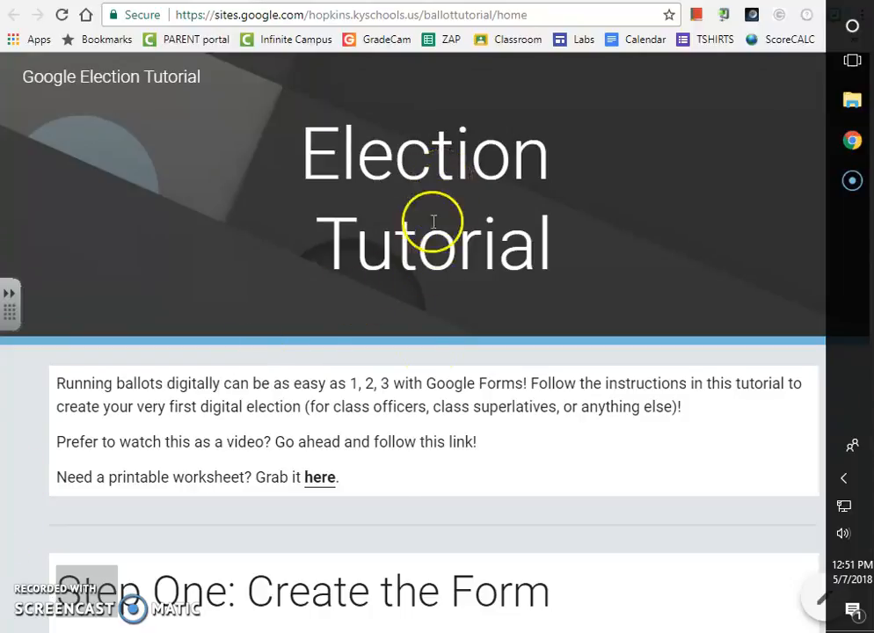
{"action": "mouse_move", "coordinate": [538, 461]}
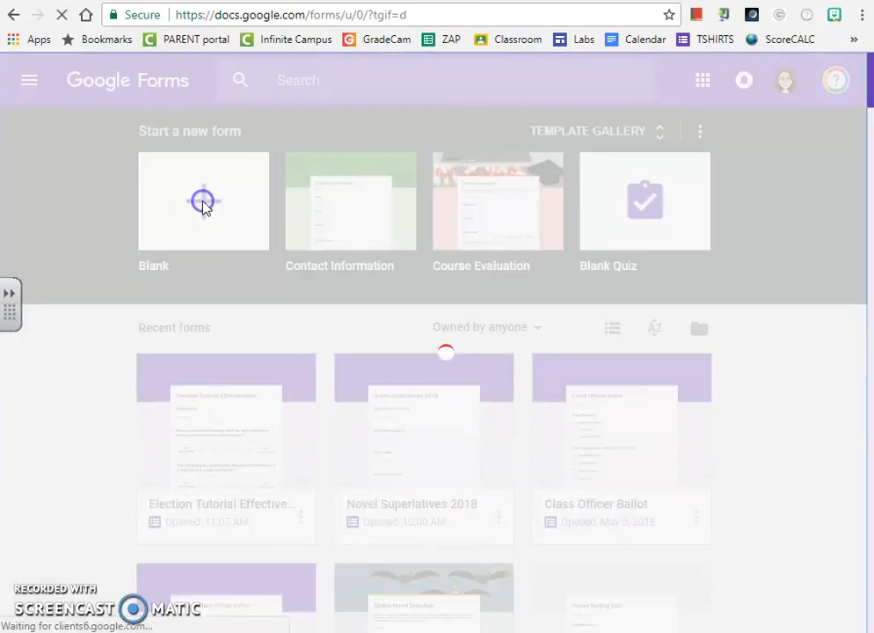
Step: Create a new form from the Blank template
{"action": "left_click", "coordinate": [203, 200]}
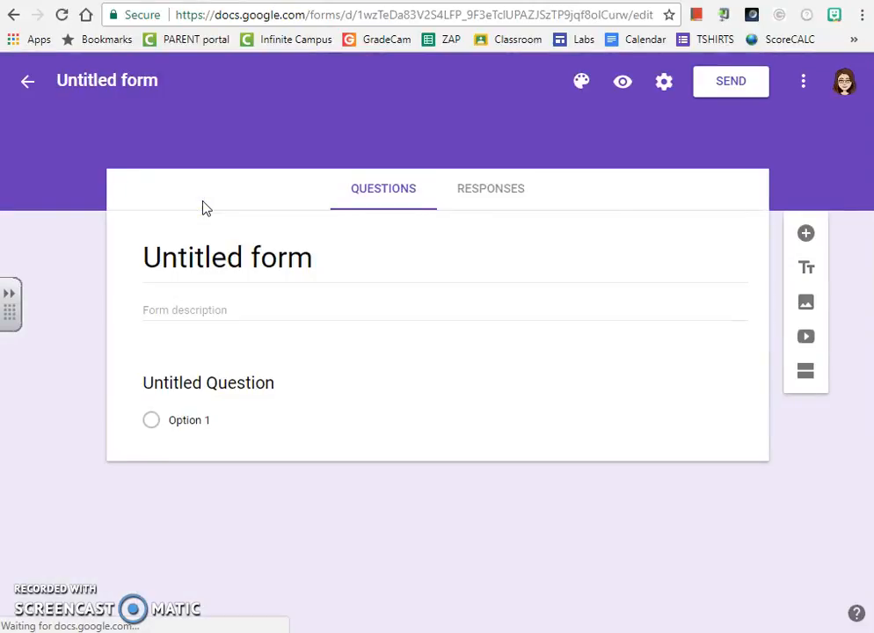
{"action": "left_click", "coordinate": [208, 382]}
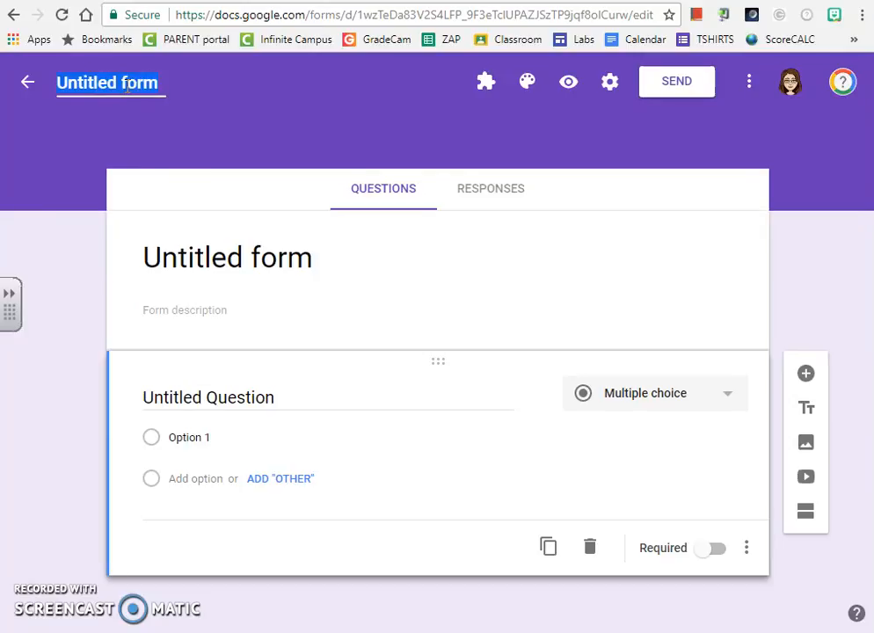
Step: Name the form 'Class Officer Ballot'
{"action": "type", "text": "Class"}
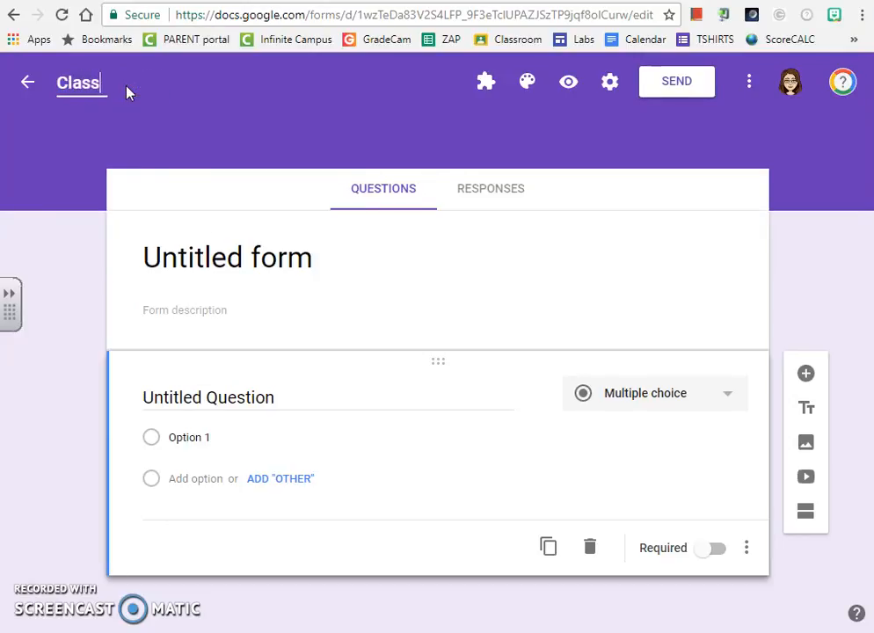
{"action": "type", "text": "Officer Ballot"}
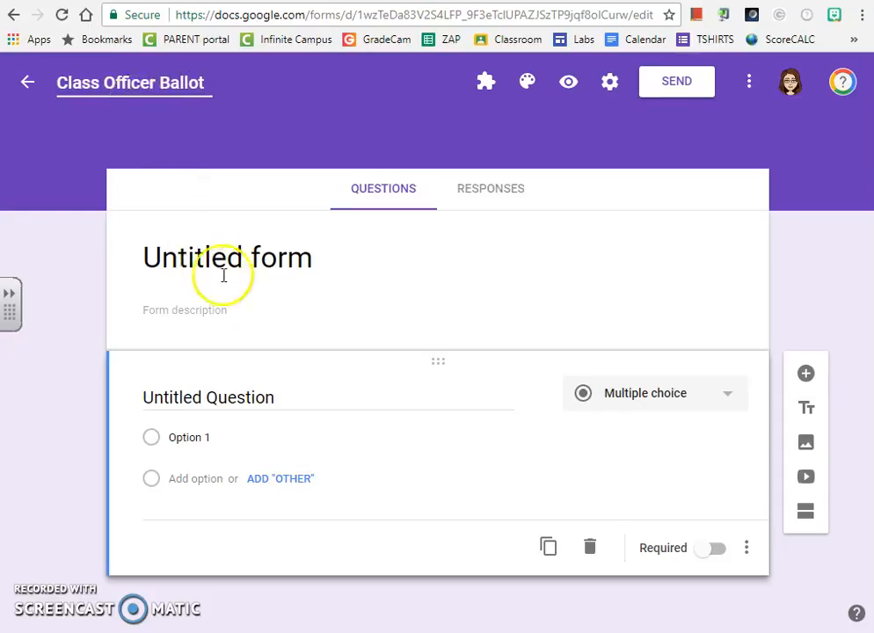
{"action": "mouse_move", "coordinate": [589, 456]}
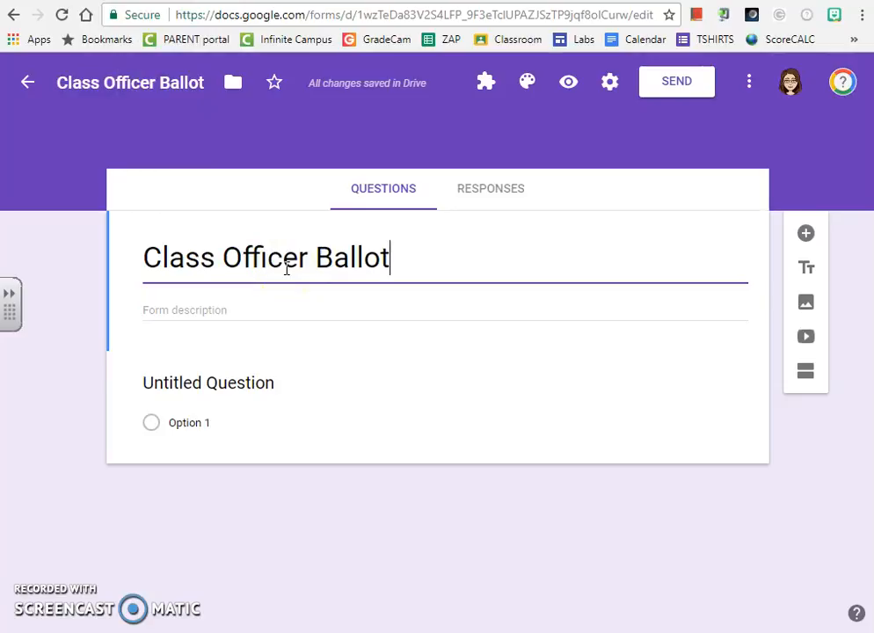
{"action": "mouse_move", "coordinate": [312, 299]}
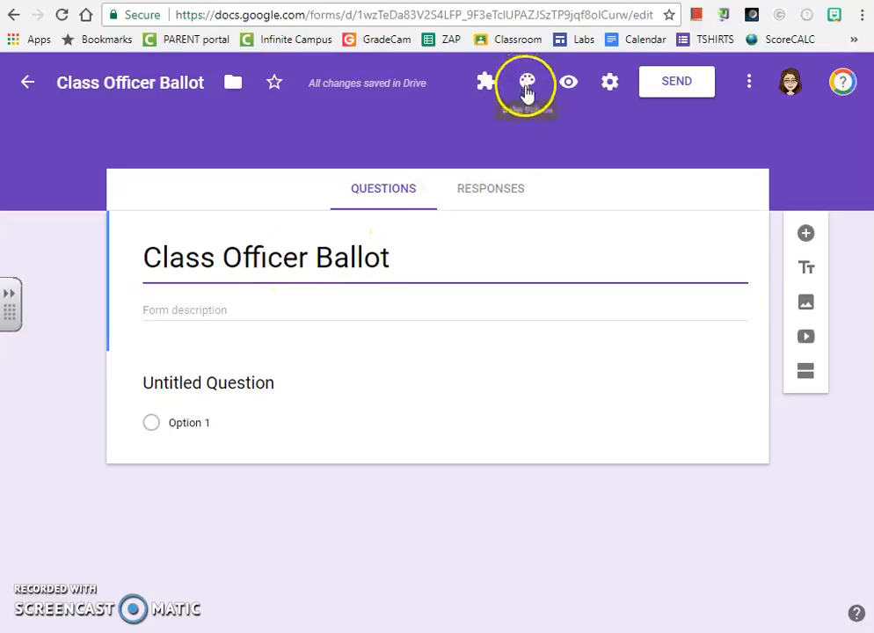
{"action": "mouse_move", "coordinate": [527, 82]}
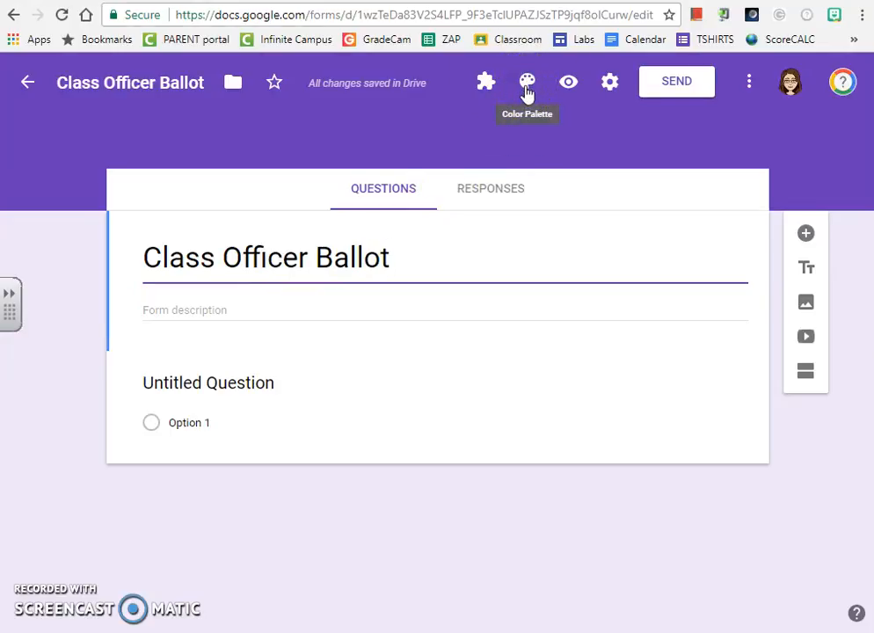
Step: Apply the candy picture as the header image theme, giving a pale yellow background
{"action": "left_click", "coordinate": [526, 82]}
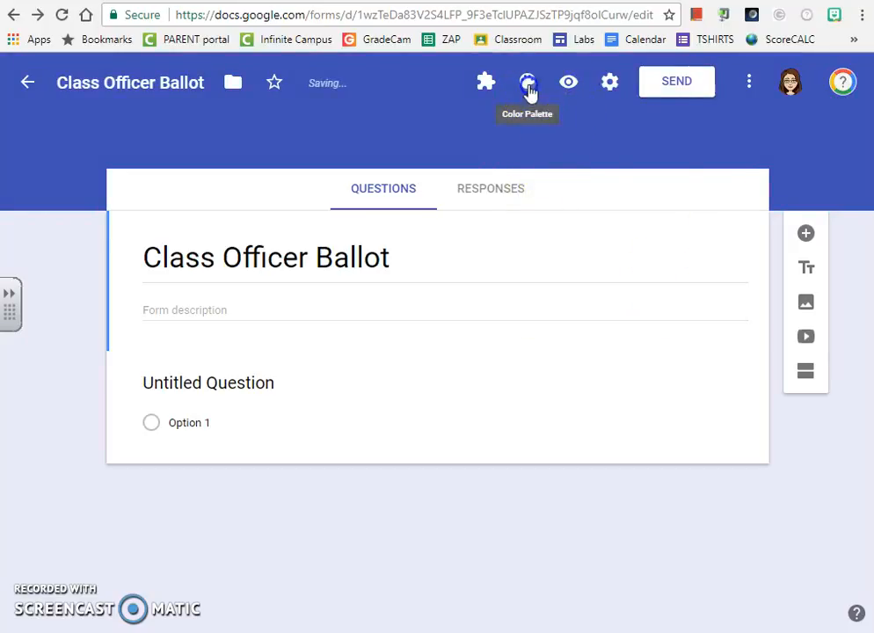
{"action": "left_click", "coordinate": [526, 82]}
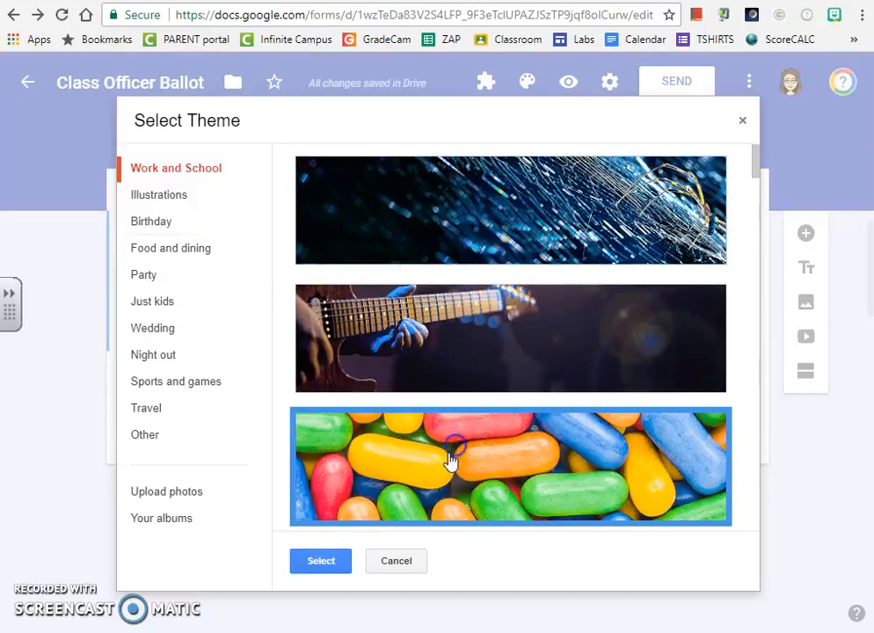
{"action": "left_click", "coordinate": [320, 561]}
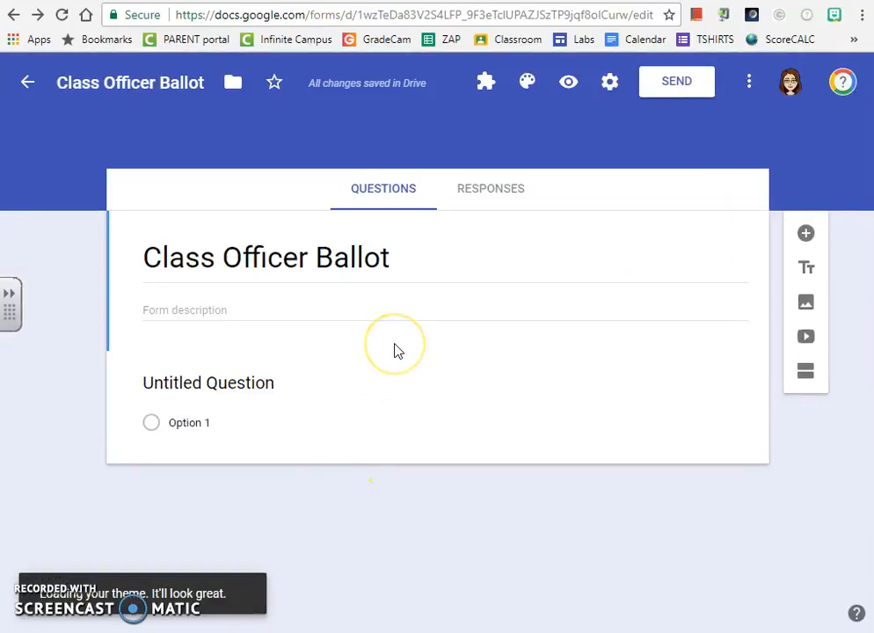
{"action": "left_click", "coordinate": [526, 82]}
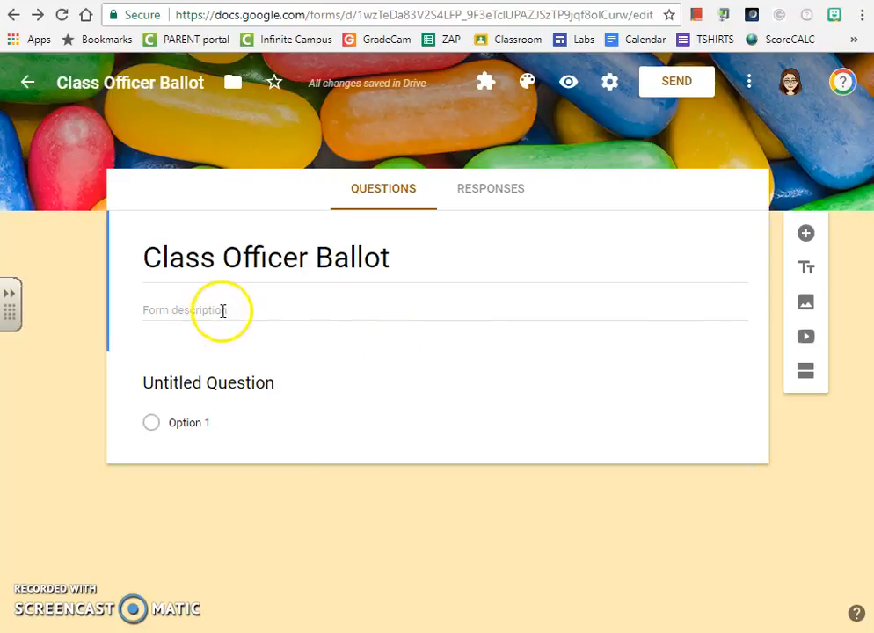
Step: Expand the default Untitled Question card to edit it
{"action": "left_click", "coordinate": [220, 310]}
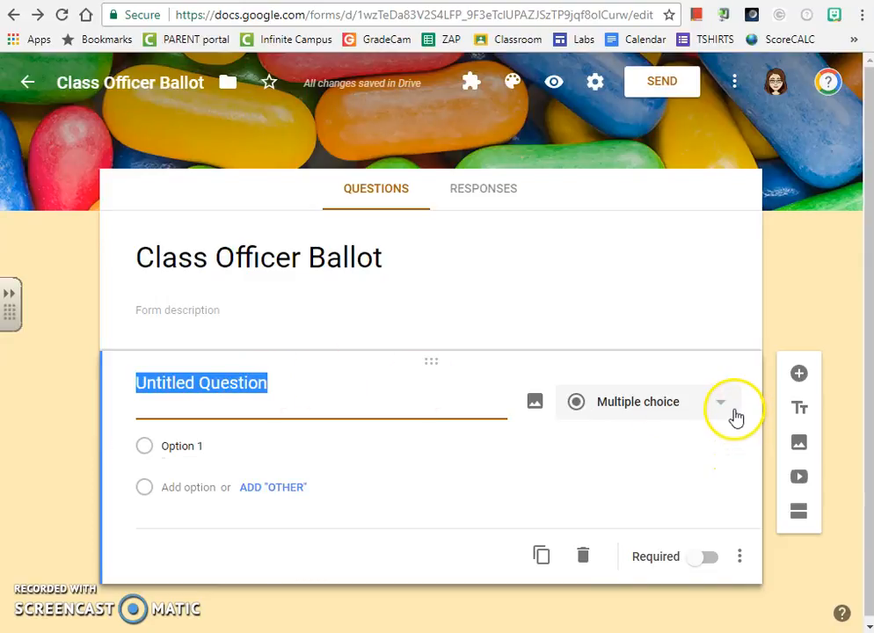
Step: Show the question type options for the untitled question
{"action": "left_click", "coordinate": [721, 402]}
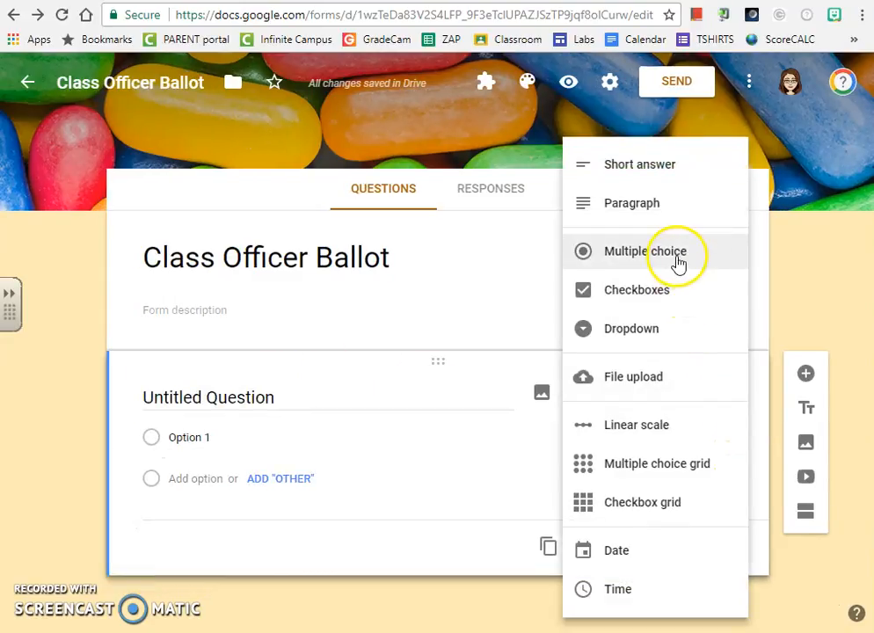
{"action": "mouse_move", "coordinate": [631, 312]}
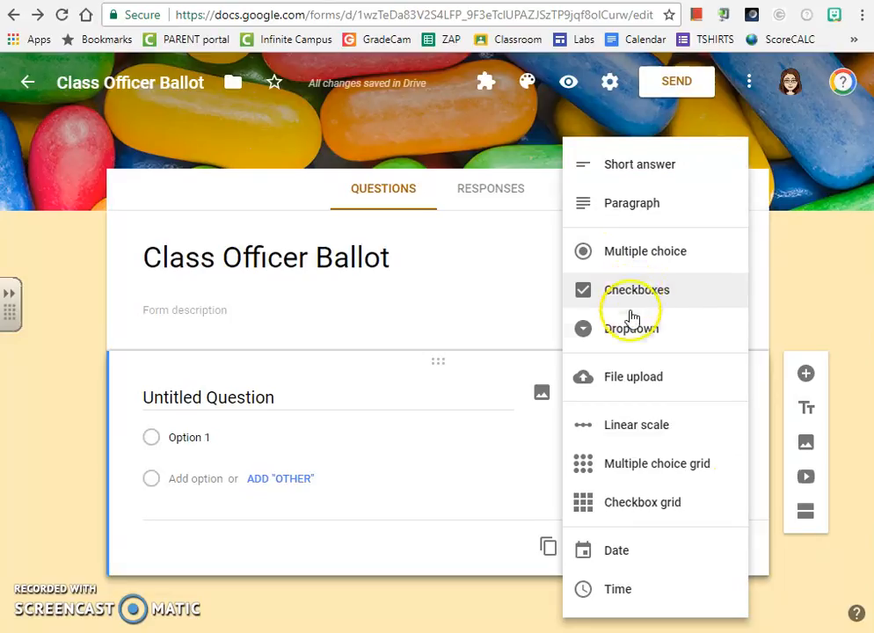
{"action": "mouse_move", "coordinate": [630, 328]}
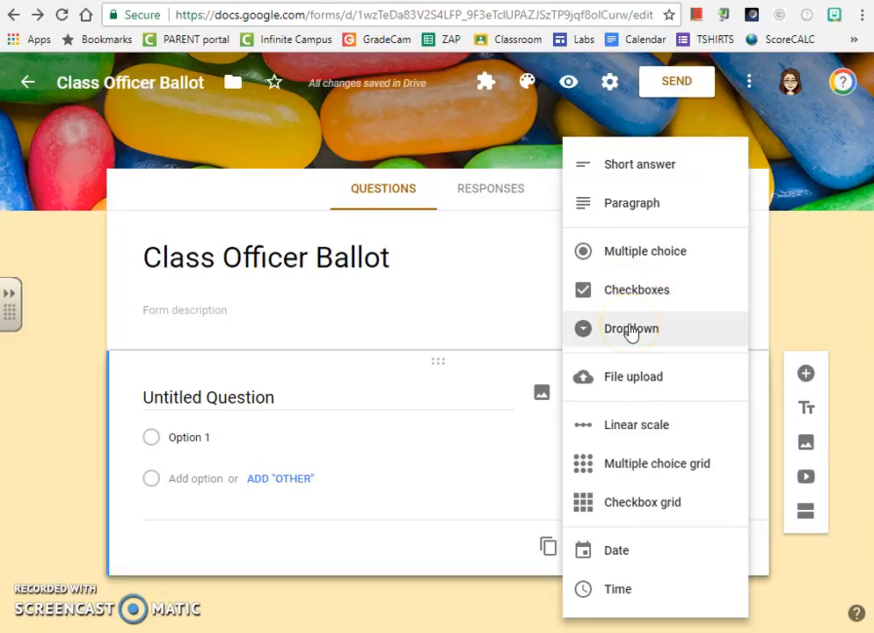
{"action": "mouse_move", "coordinate": [673, 252]}
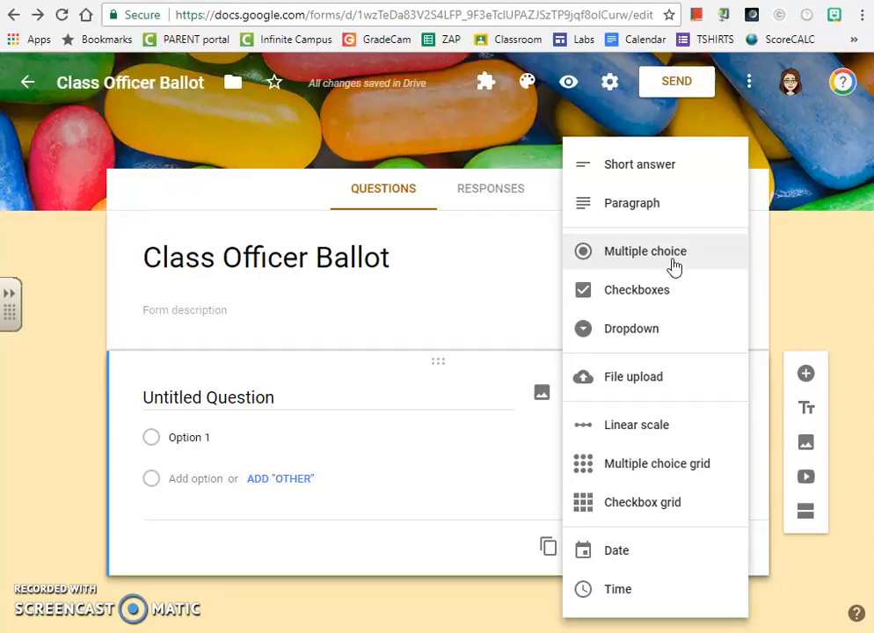
{"action": "mouse_move", "coordinate": [636, 290]}
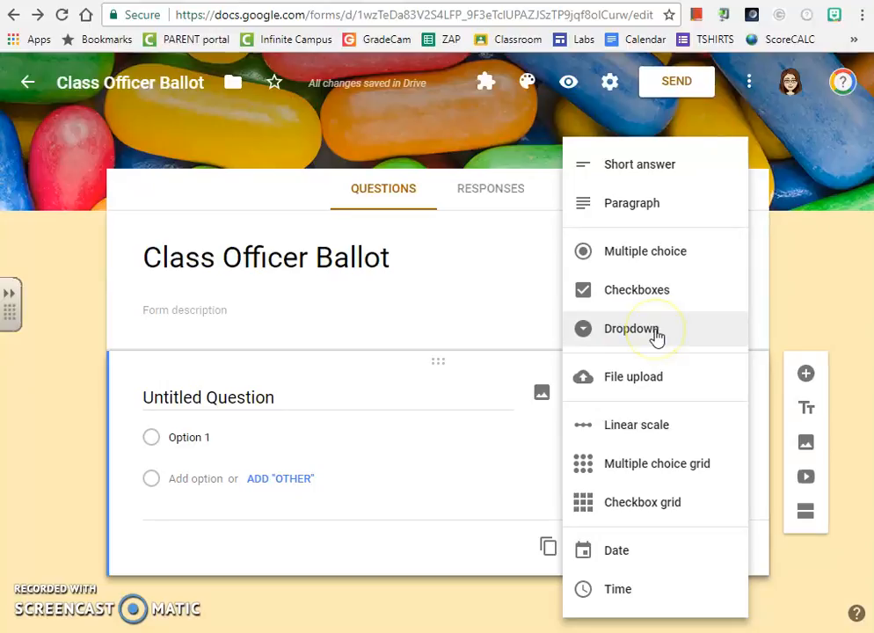
{"action": "mouse_move", "coordinate": [684, 308]}
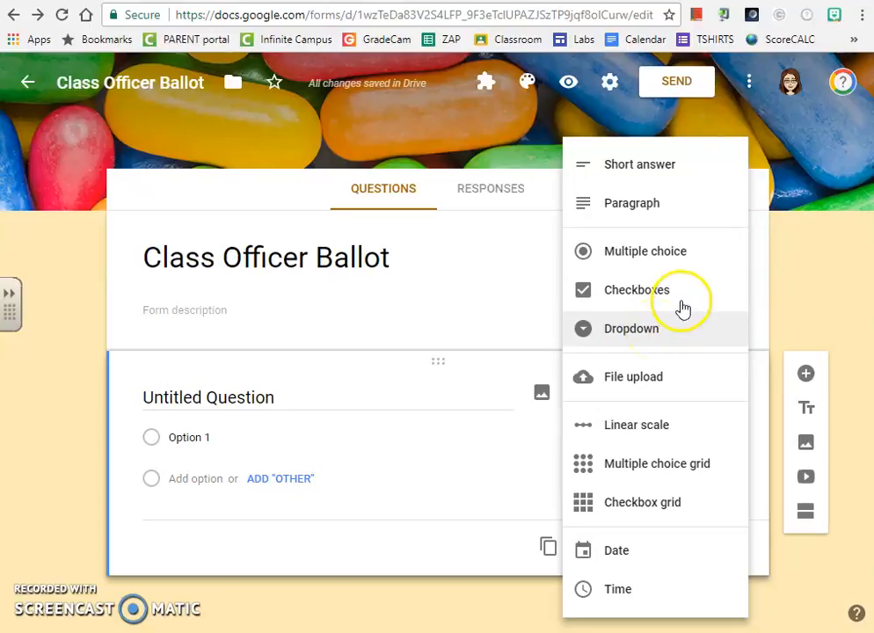
{"action": "mouse_move", "coordinate": [650, 257]}
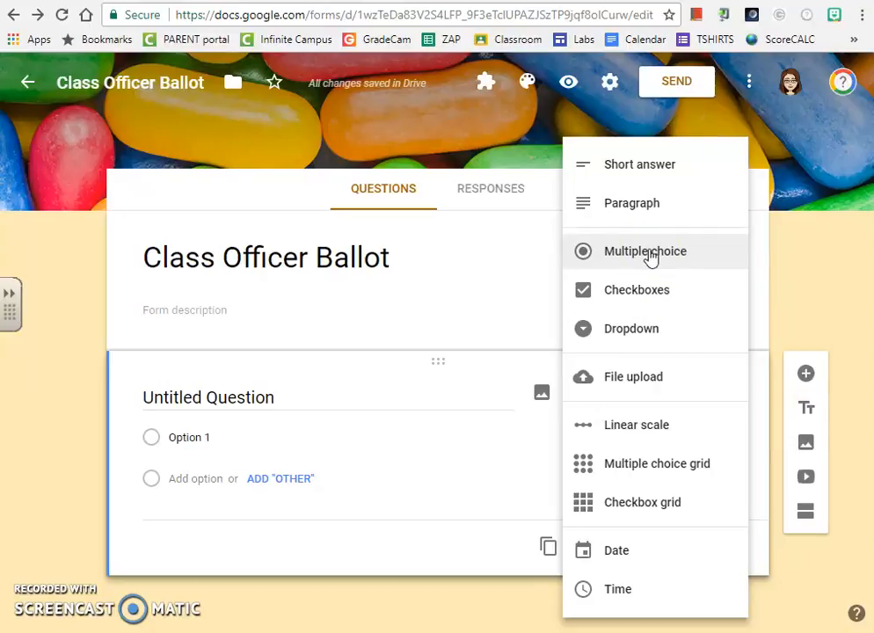
{"action": "mouse_move", "coordinate": [641, 328]}
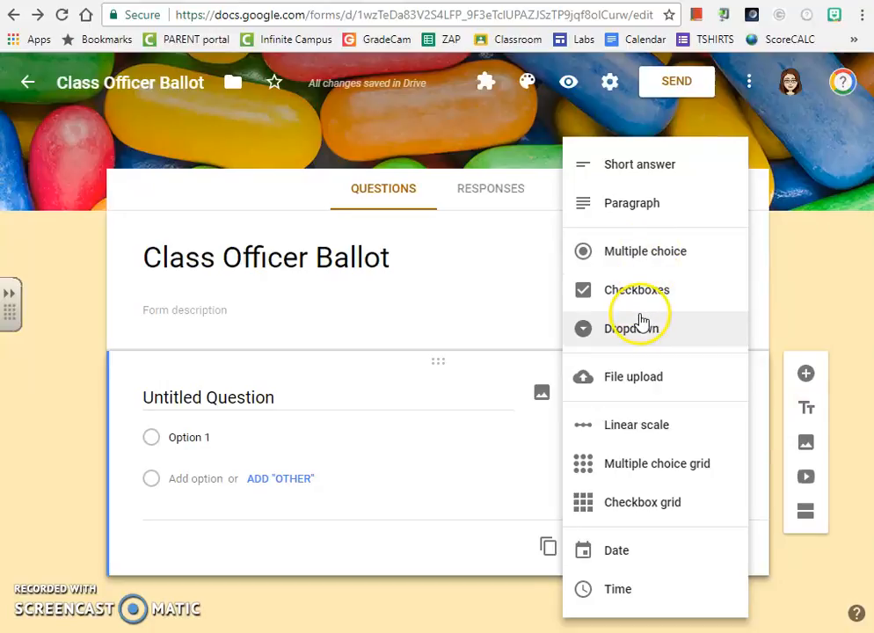
{"action": "mouse_move", "coordinate": [644, 255]}
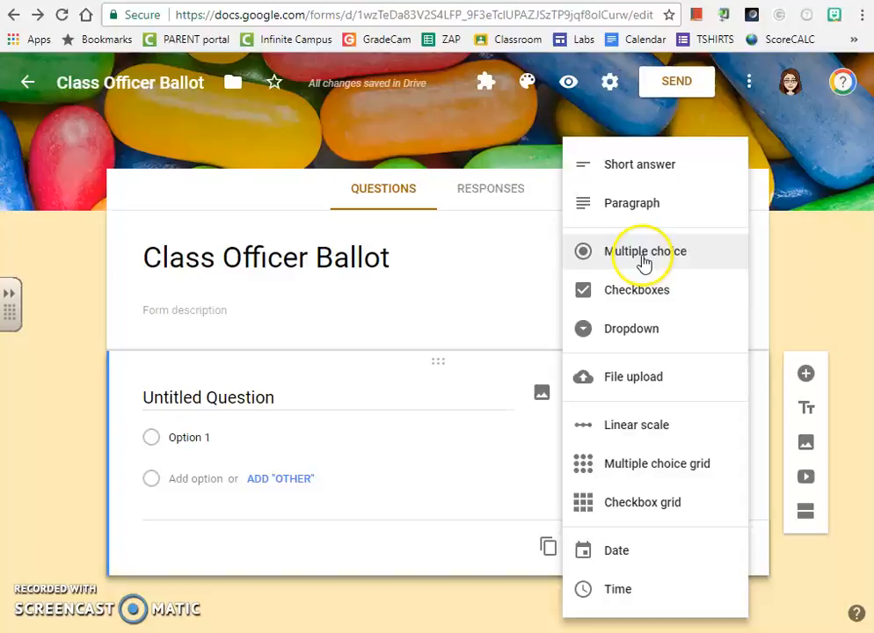
Step: Keep the question as multiple choice and title it 'Class President'
{"action": "left_click", "coordinate": [648, 251]}
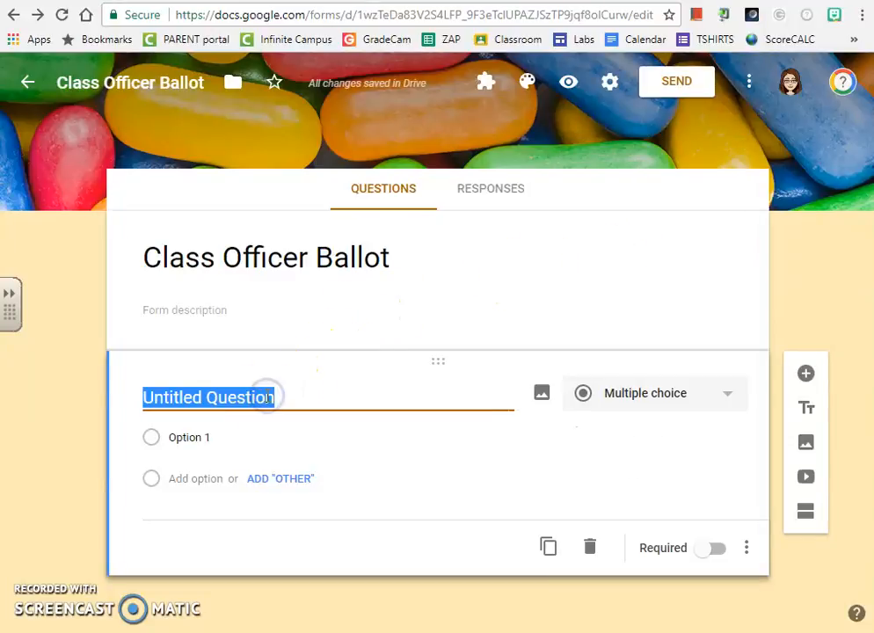
{"action": "type", "text": "C"}
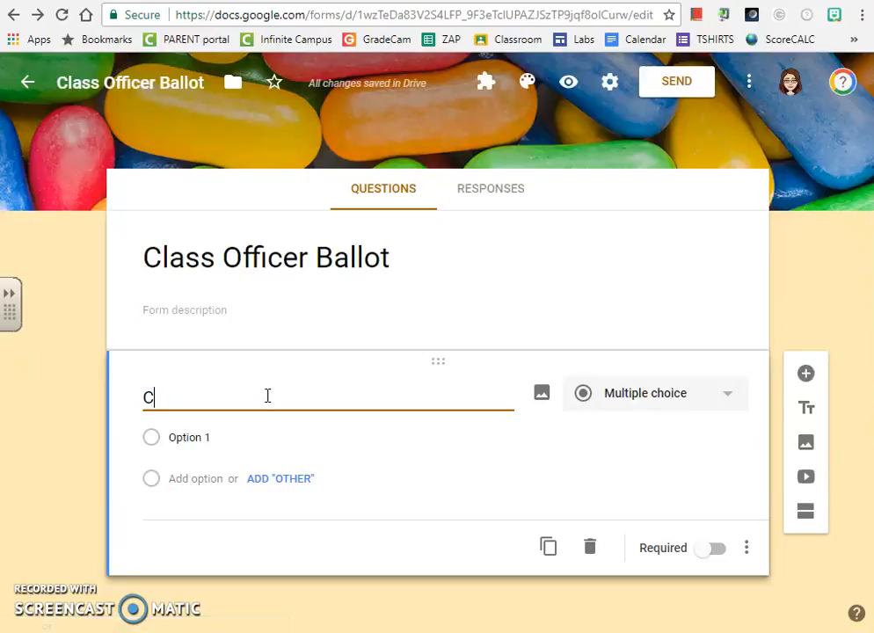
{"action": "type", "text": "lass President"}
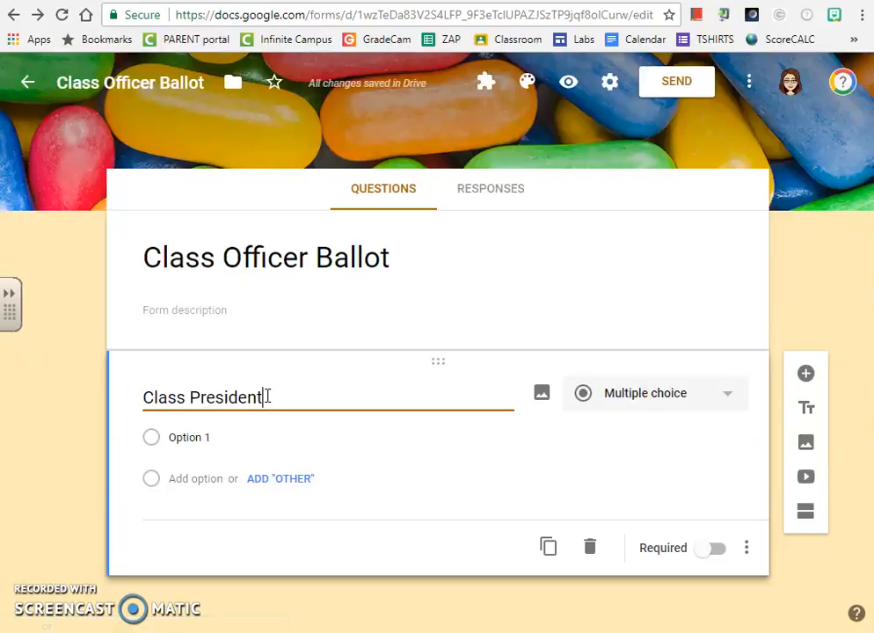
Step: Enter the choices George Washington, John Adams and Thomas Jefferson
{"action": "left_click", "coordinate": [189, 437]}
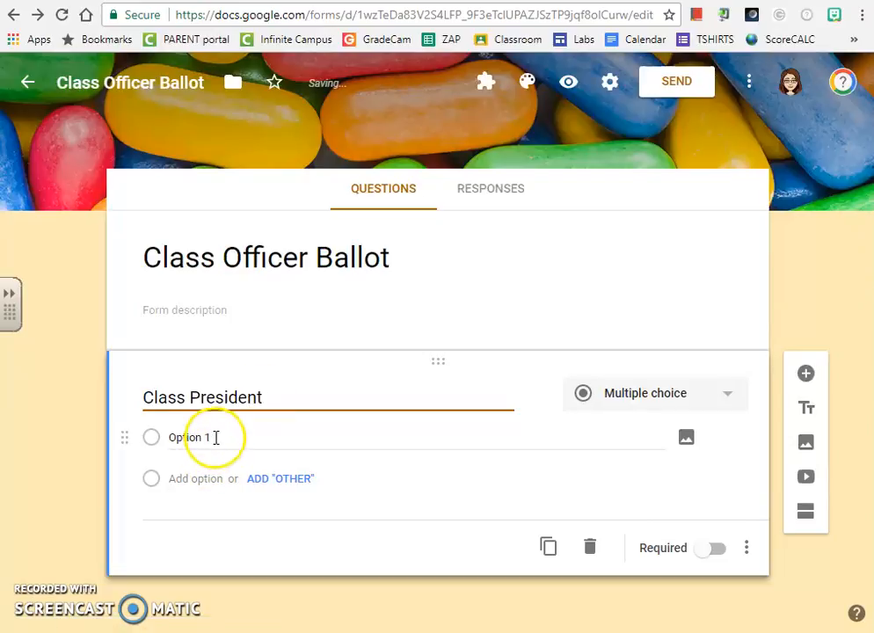
{"action": "type", "text": "George"}
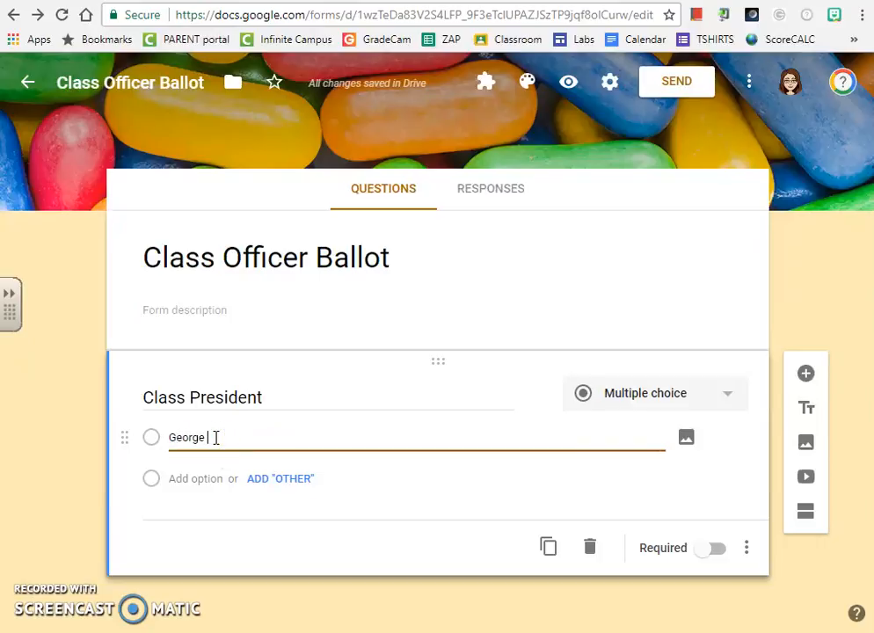
{"action": "type", "text": "Washington"}
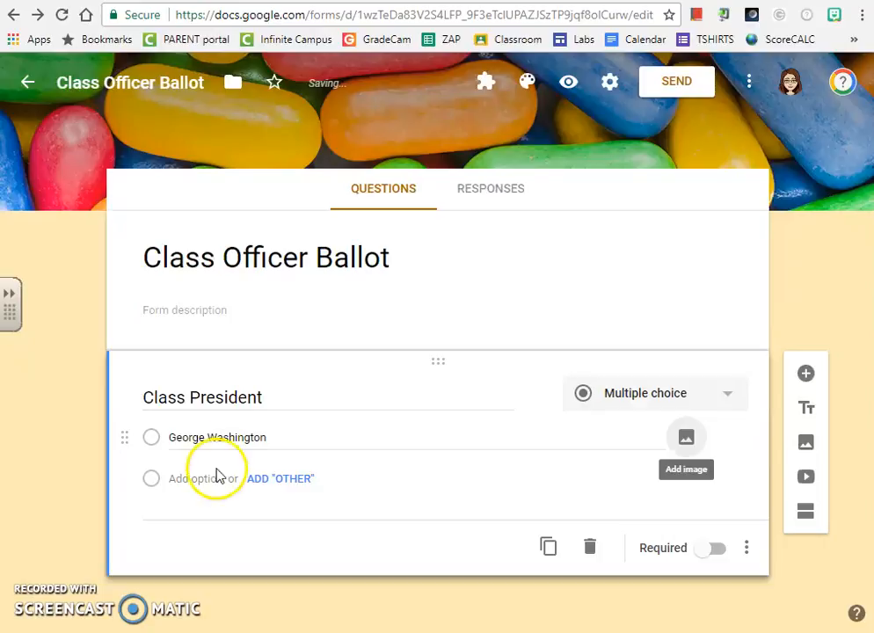
{"action": "type", "text": "John Ad"}
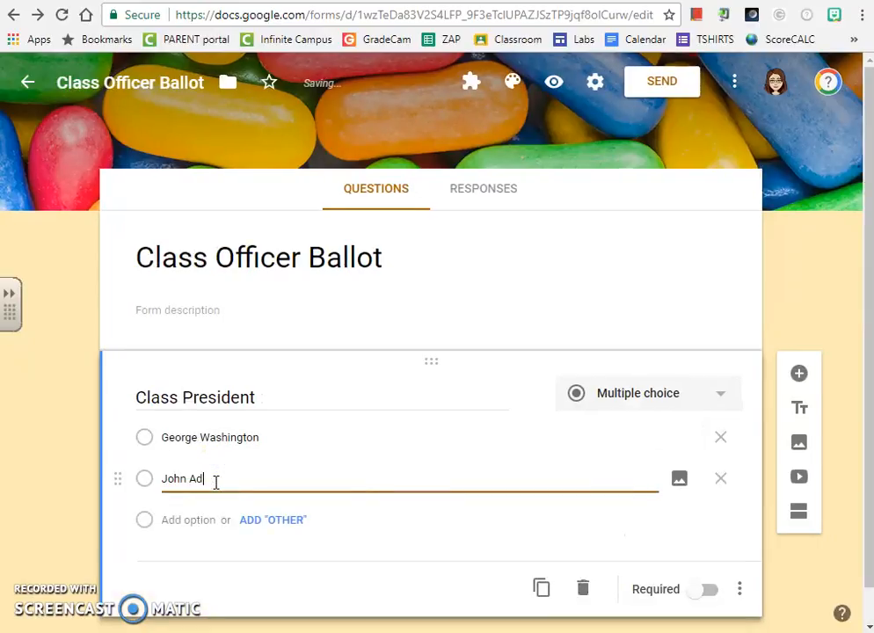
{"action": "type", "text": "ams"}
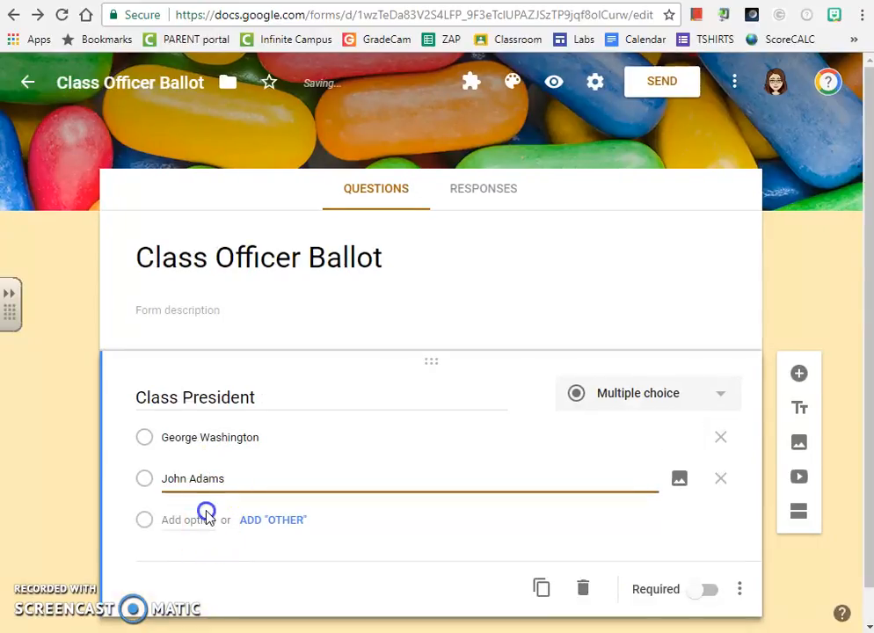
{"action": "type", "text": "Th"}
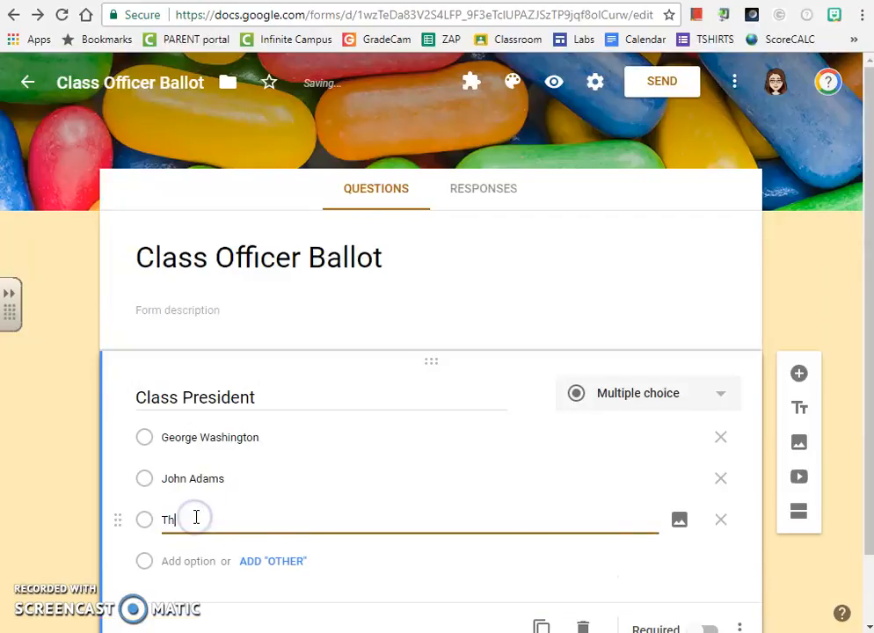
{"action": "type", "text": "Thomas Jefferson"}
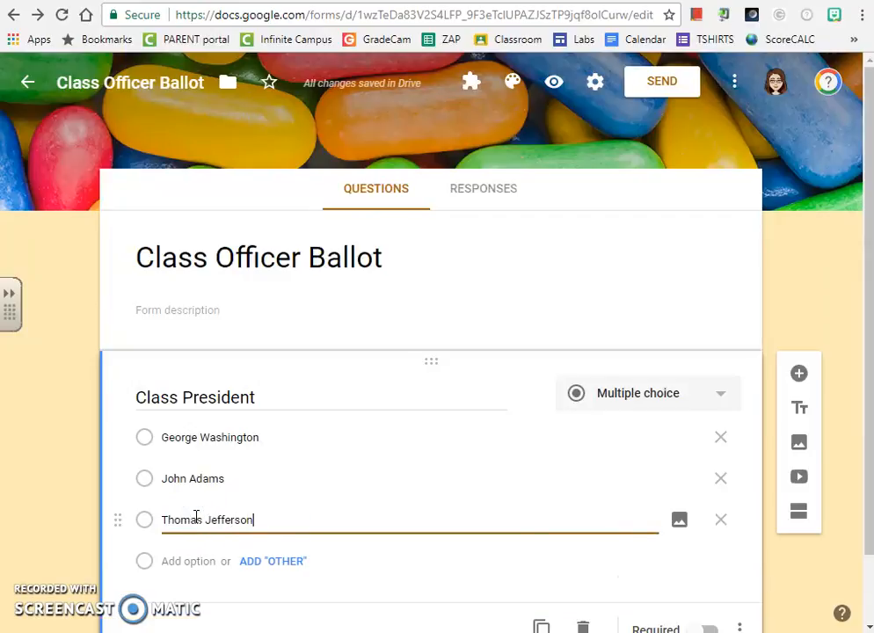
{"action": "mouse_move", "coordinate": [797, 394]}
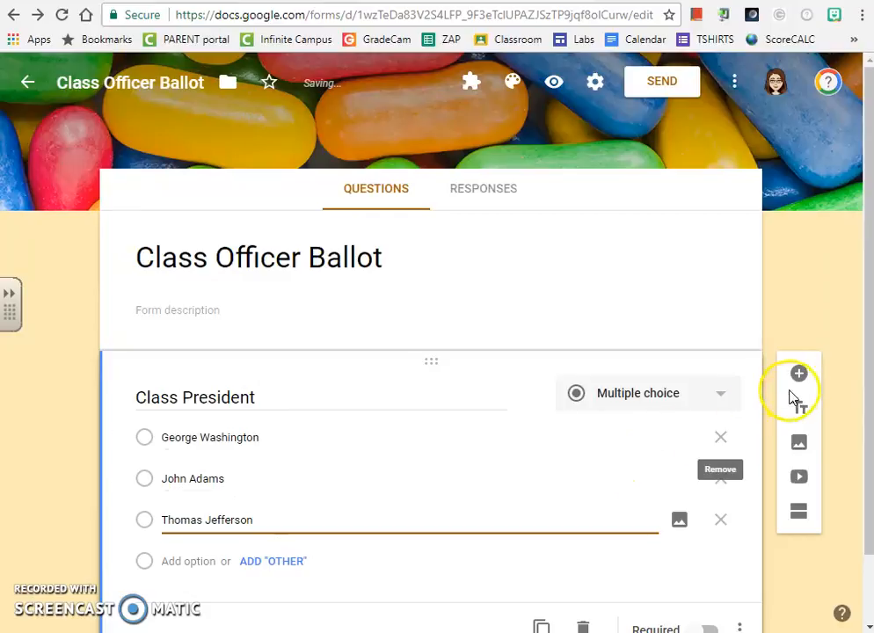
{"action": "mouse_move", "coordinate": [797, 374]}
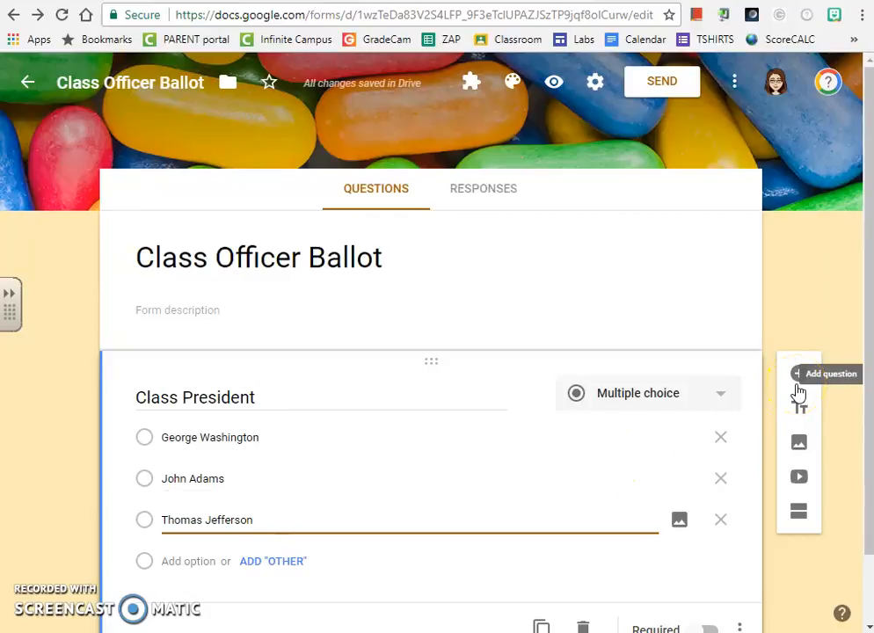
{"action": "mouse_move", "coordinate": [798, 511]}
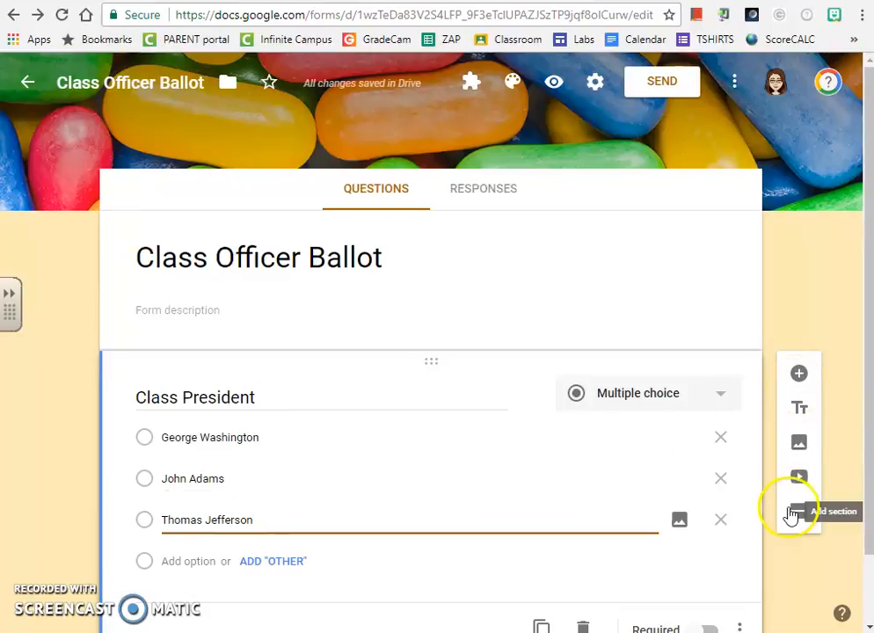
{"action": "mouse_move", "coordinate": [798, 522]}
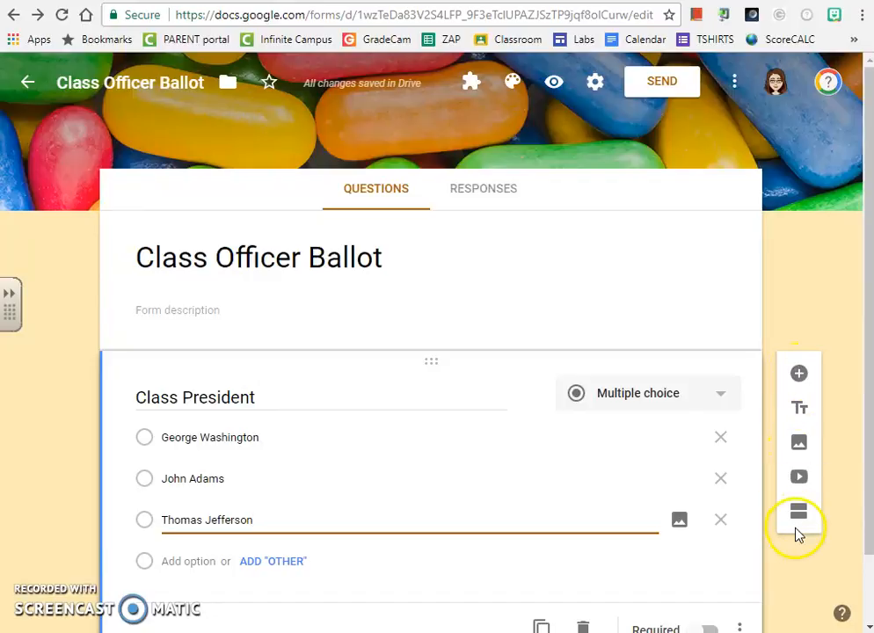
{"action": "mouse_move", "coordinate": [798, 373]}
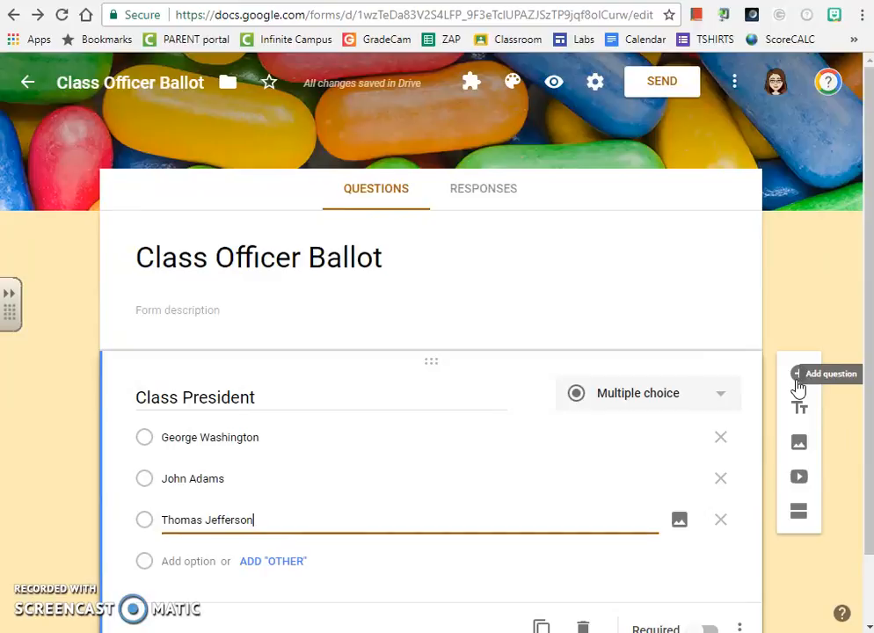
{"action": "mouse_move", "coordinate": [798, 407]}
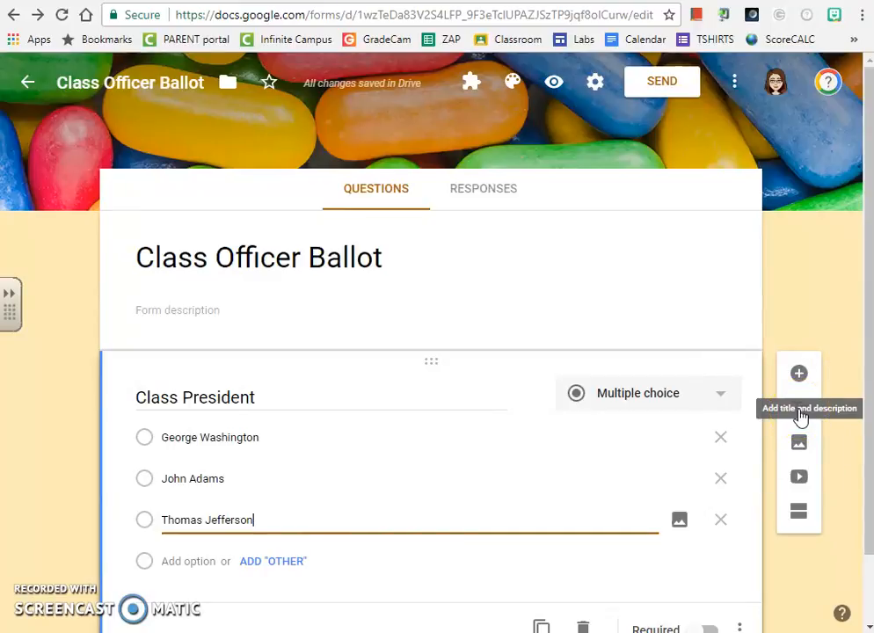
{"action": "mouse_move", "coordinate": [798, 442]}
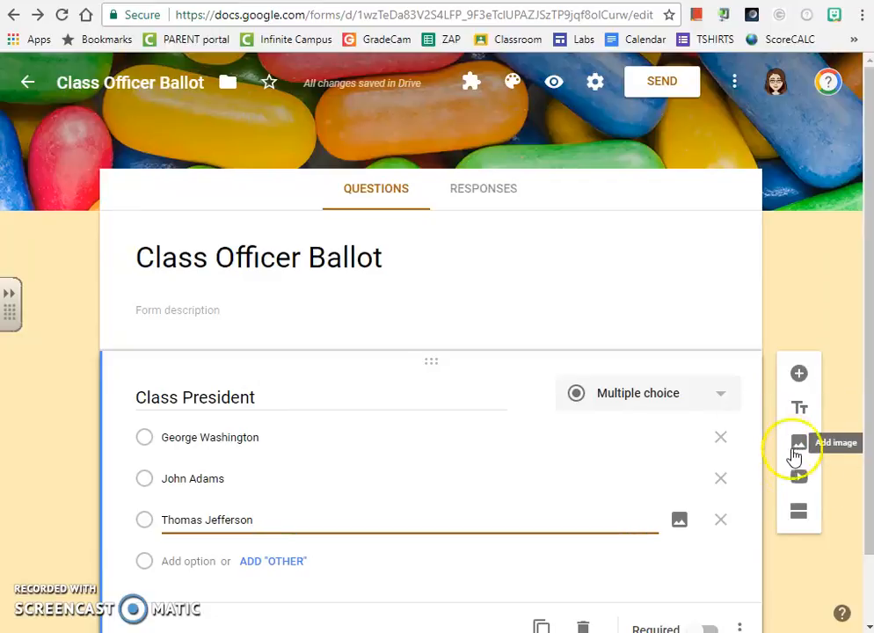
{"action": "mouse_move", "coordinate": [798, 476]}
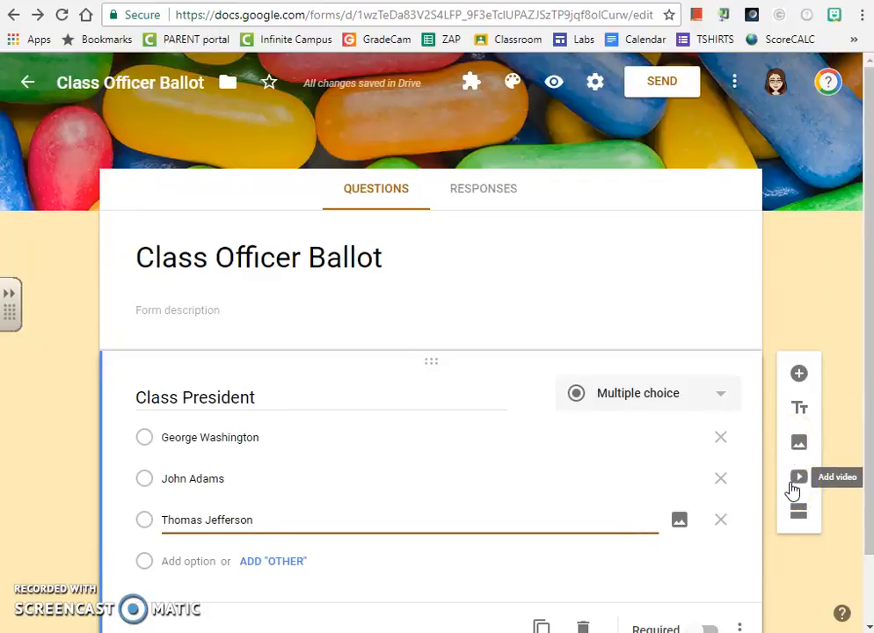
{"action": "mouse_move", "coordinate": [795, 511]}
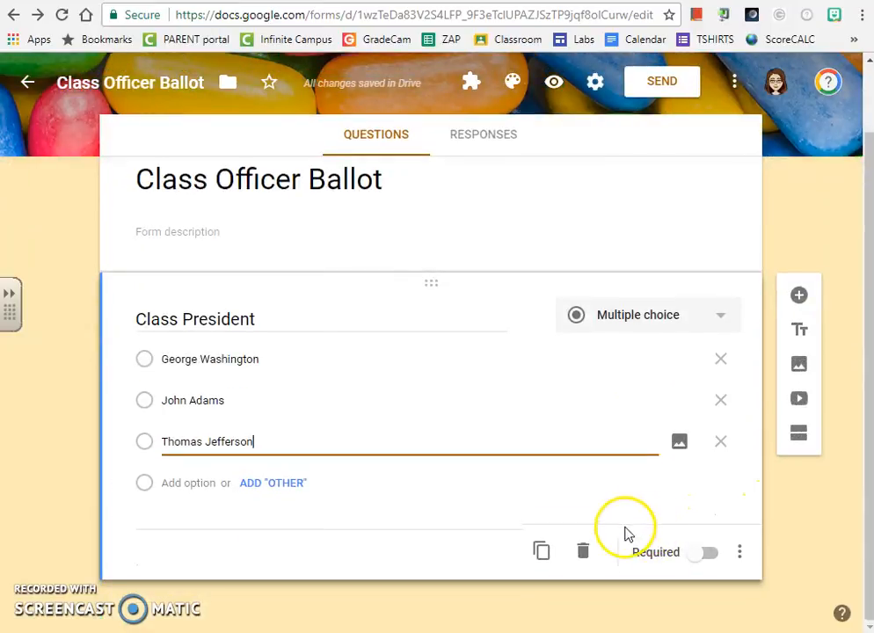
{"action": "mouse_move", "coordinate": [541, 551]}
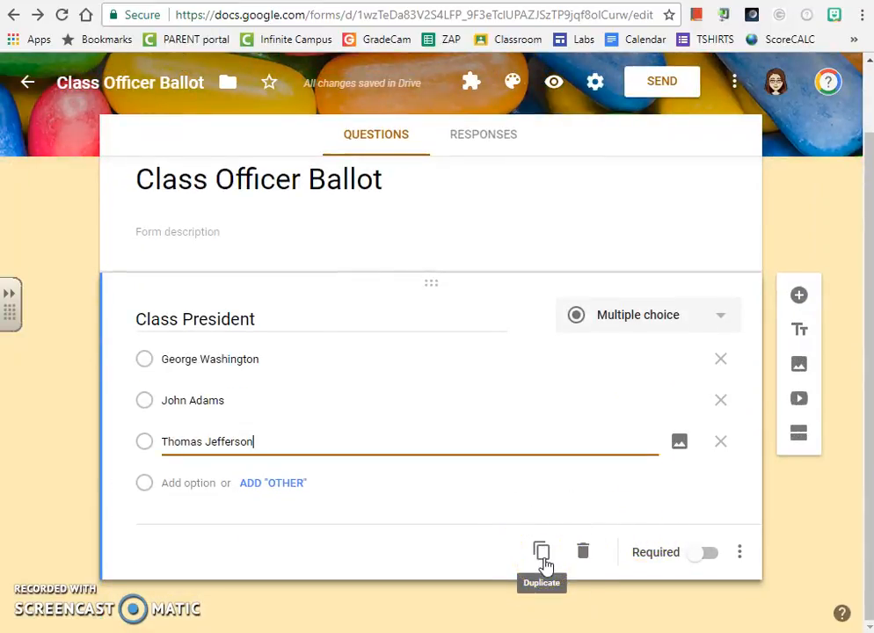
{"action": "mouse_move", "coordinate": [583, 551]}
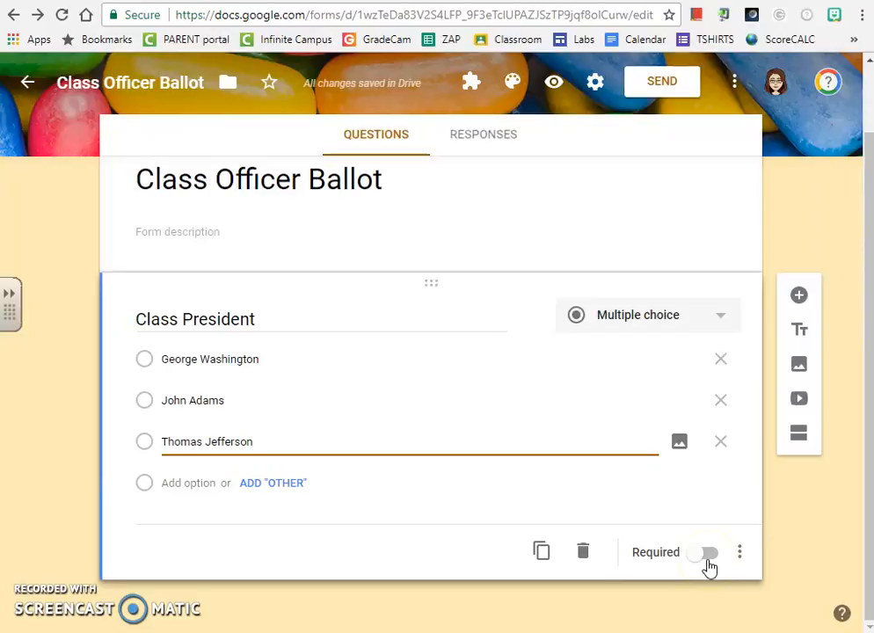
{"action": "mouse_move", "coordinate": [739, 553]}
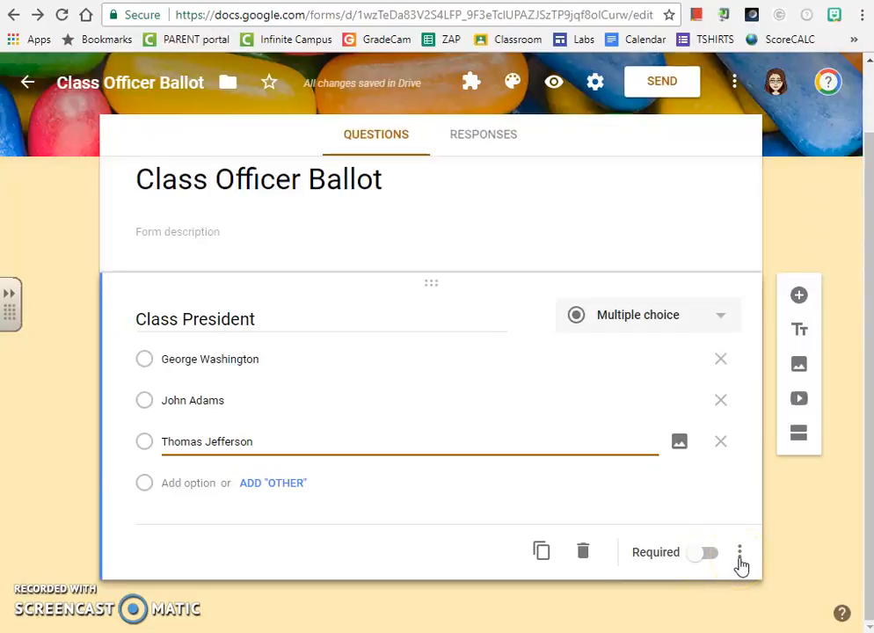
{"action": "left_click", "coordinate": [740, 552]}
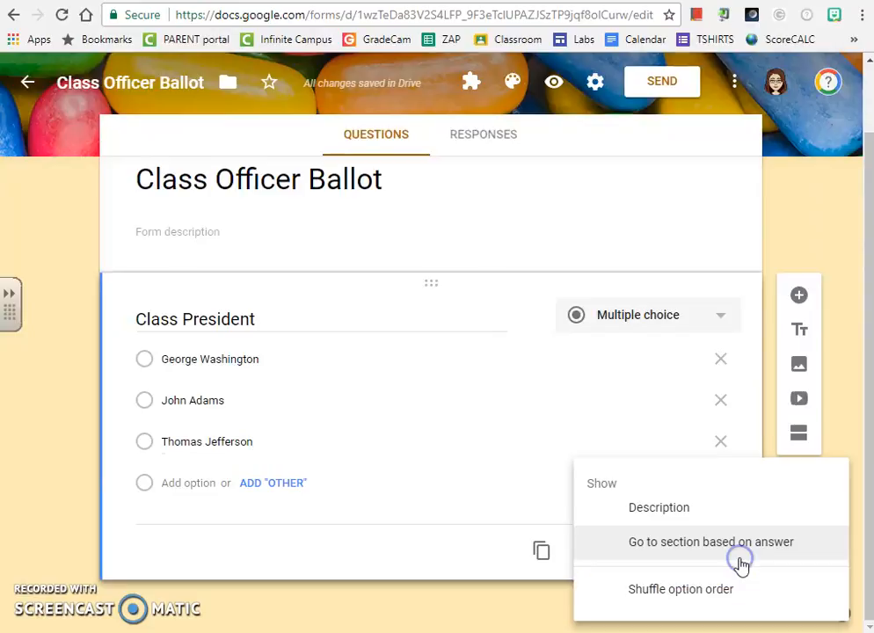
{"action": "mouse_move", "coordinate": [687, 518]}
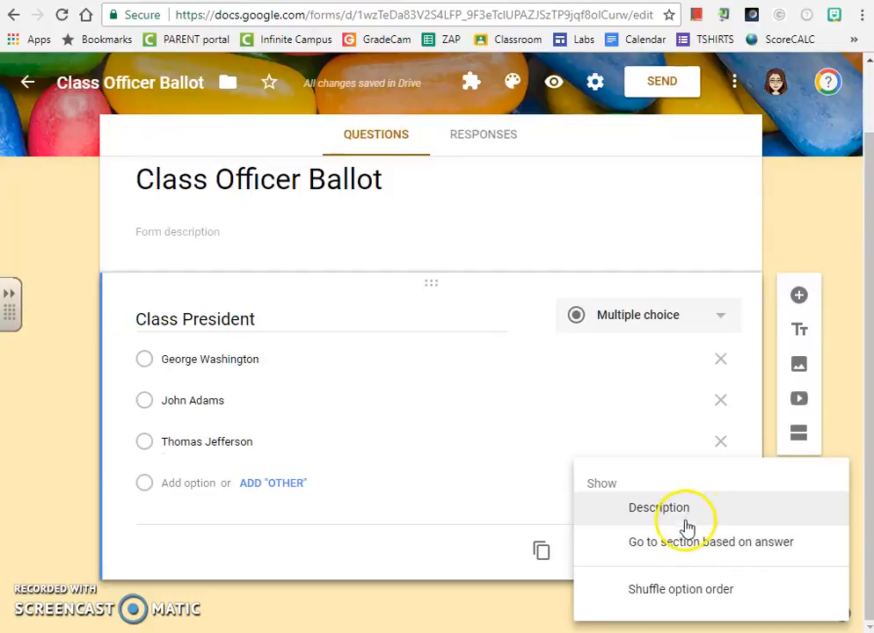
{"action": "mouse_move", "coordinate": [541, 558]}
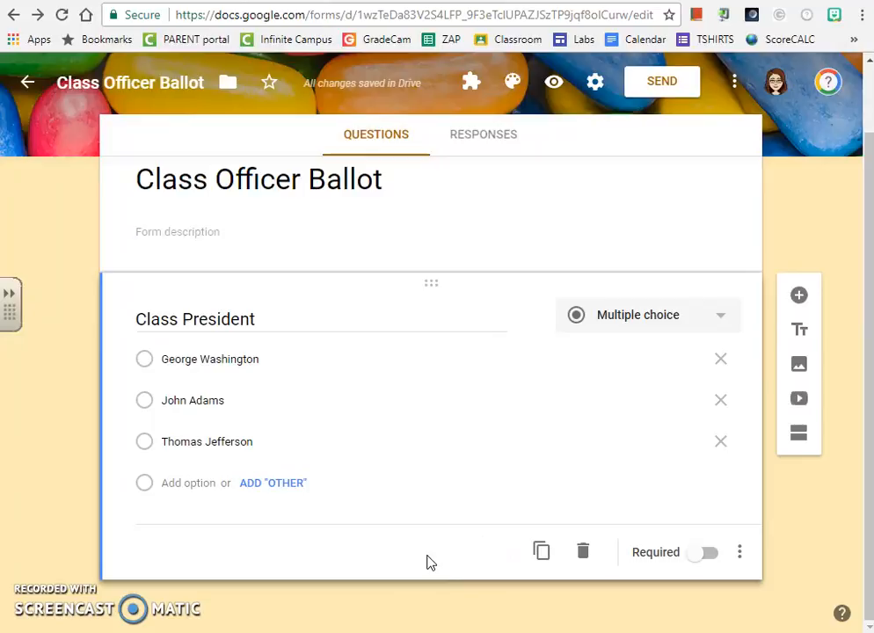
{"action": "mouse_move", "coordinate": [798, 296]}
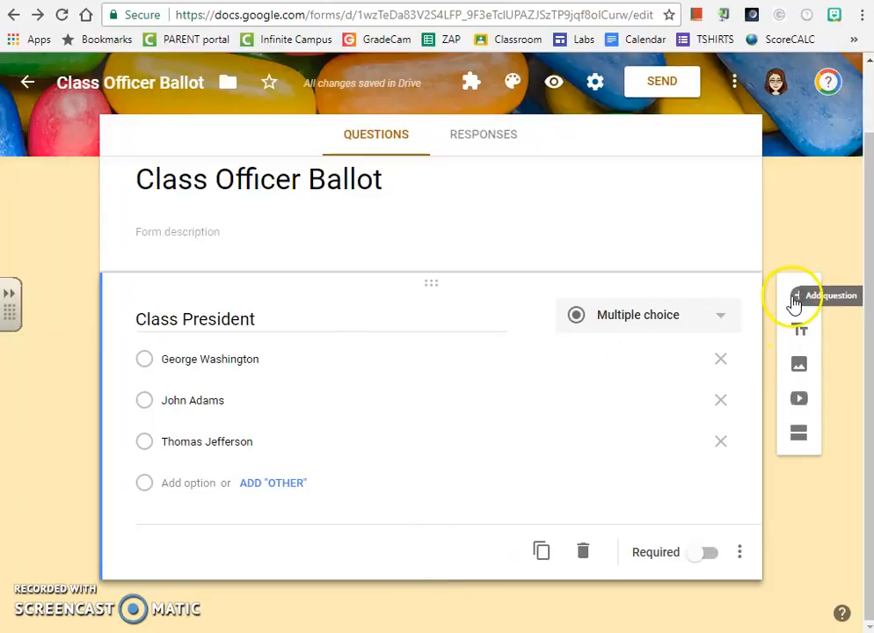
Step: Title the new checkbox question 'Attend Convention (Choose Two Only)'
{"action": "left_click", "coordinate": [798, 295]}
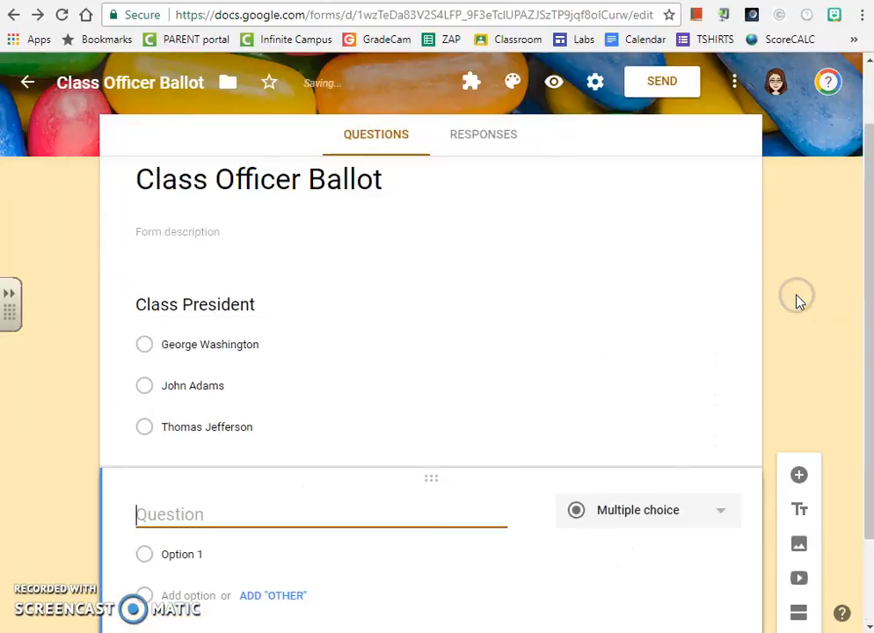
{"action": "mouse_move", "coordinate": [396, 415]}
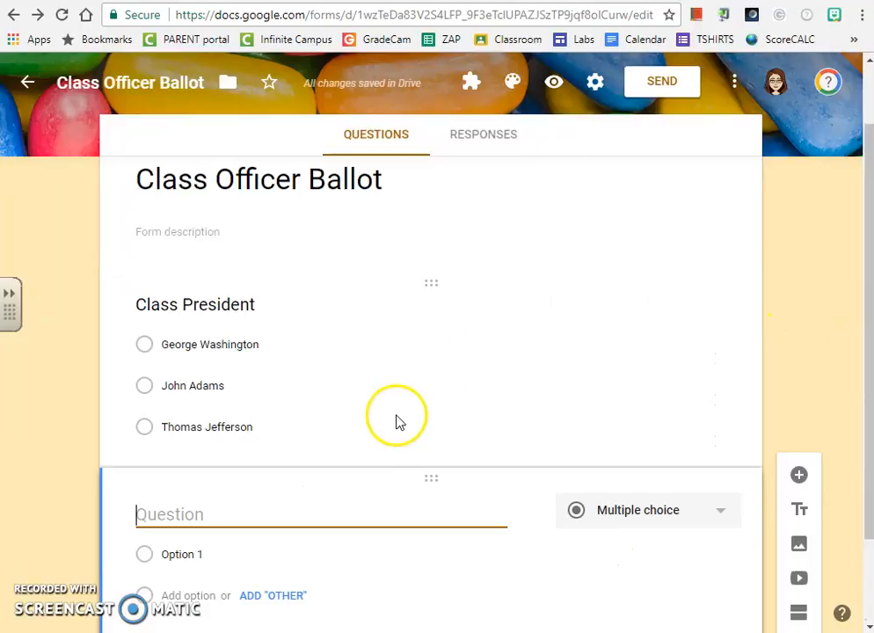
{"action": "mouse_move", "coordinate": [398, 421]}
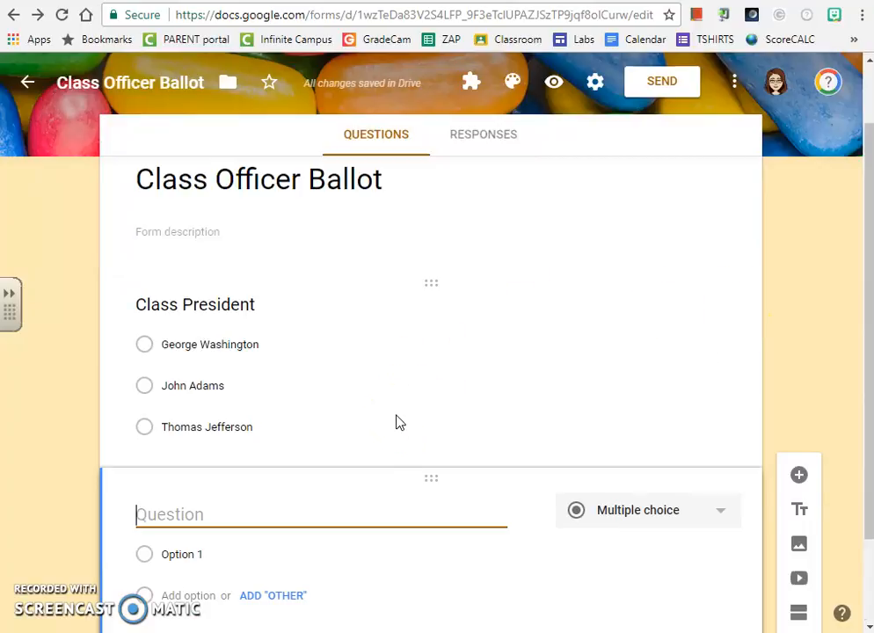
{"action": "type", "text": "Attend Convention (Choose Two"}
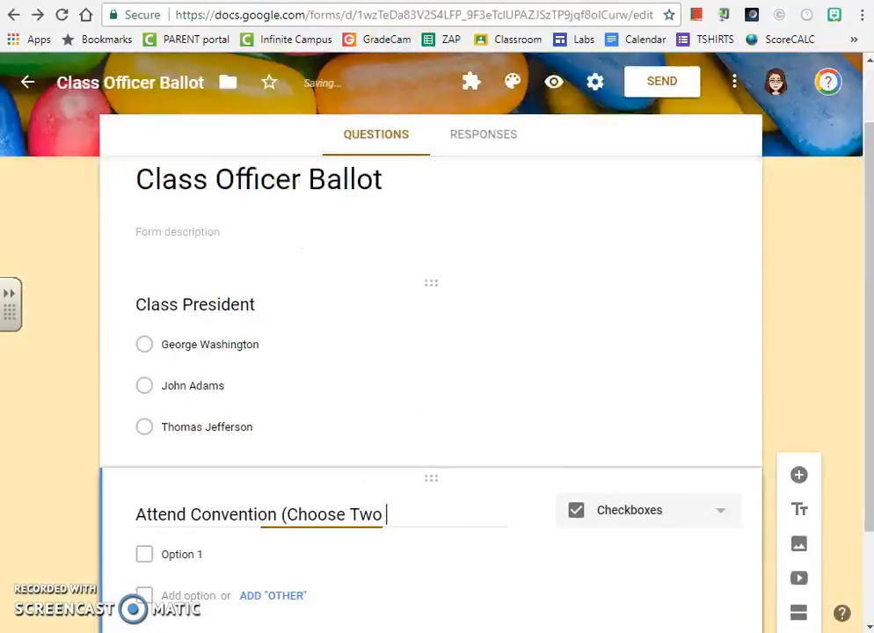
{"action": "type", "text": "Only)"}
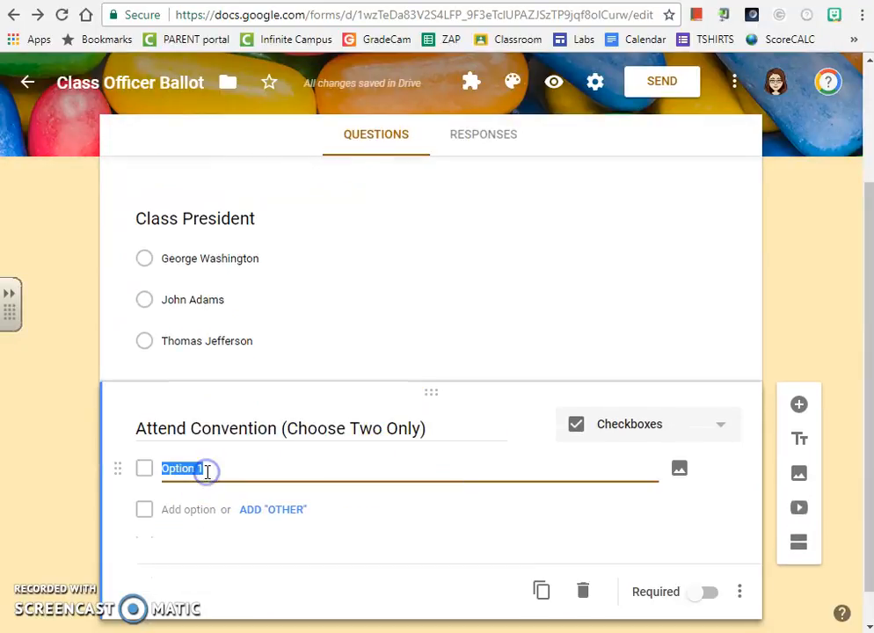
Step: Enter choices George Washington, James Madison, William Jackson and Robert Yates
{"action": "type", "text": "Ge"}
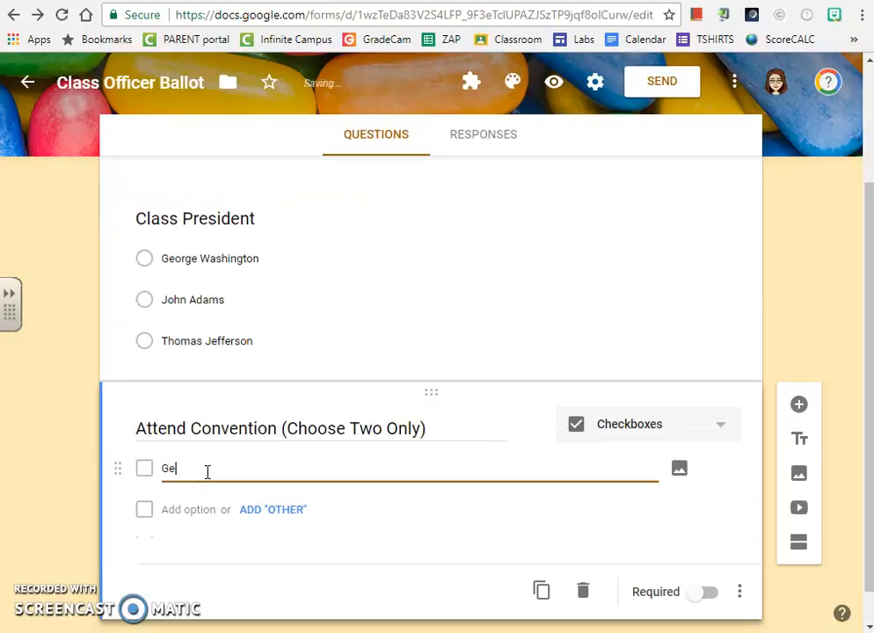
{"action": "type", "text": "orge Washington"}
{"action": "left_click", "coordinate": [410, 510]}
{"action": "type", "text": "James Mad"}
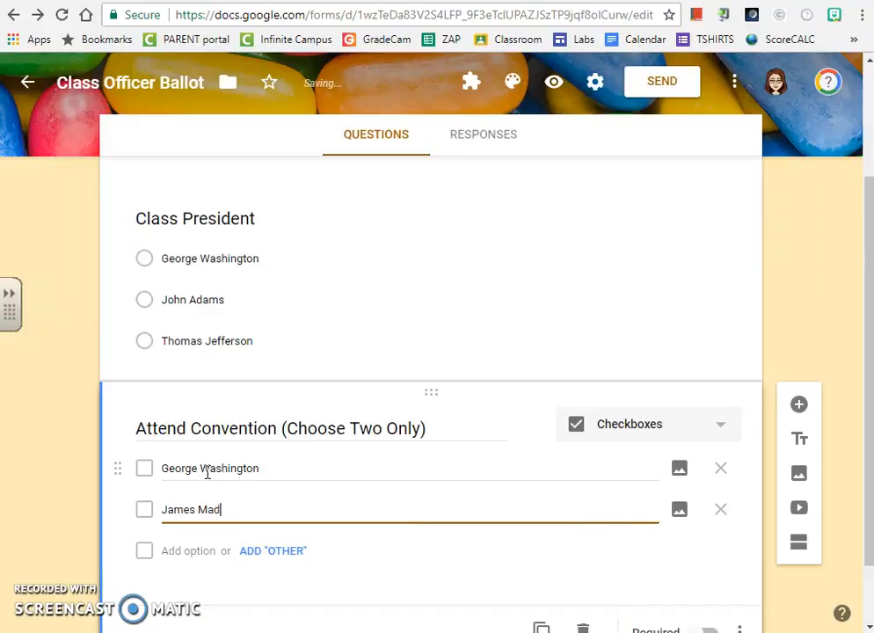
{"action": "type", "text": "ison"}
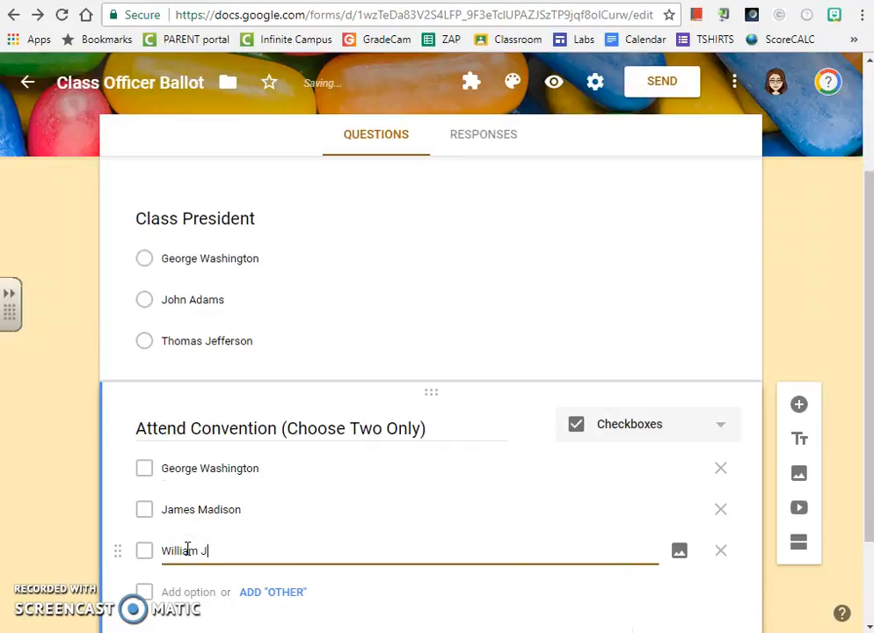
{"action": "type", "text": "ackson"}
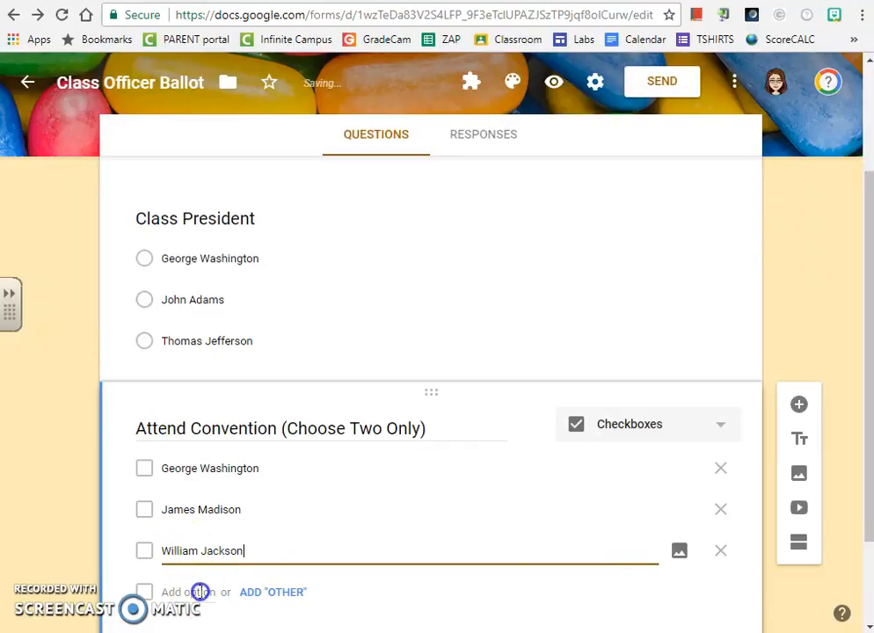
{"action": "type", "text": "Robert Yates"}
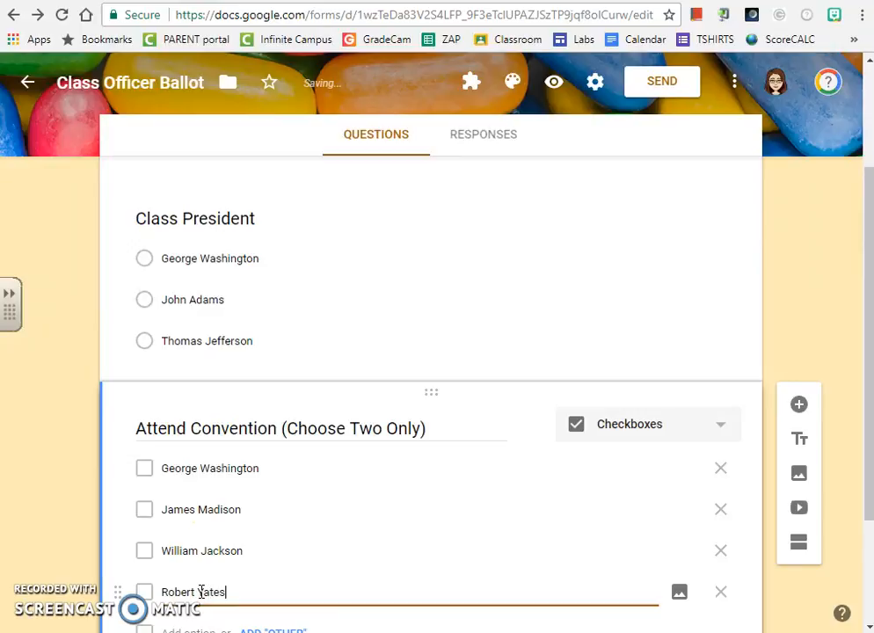
{"action": "mouse_move", "coordinate": [220, 468]}
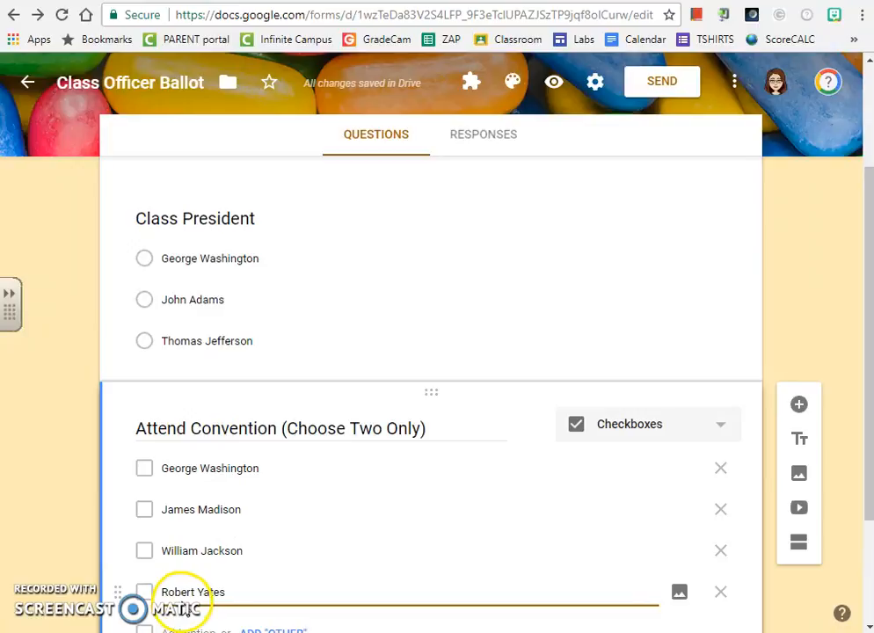
{"action": "mouse_move", "coordinate": [765, 356]}
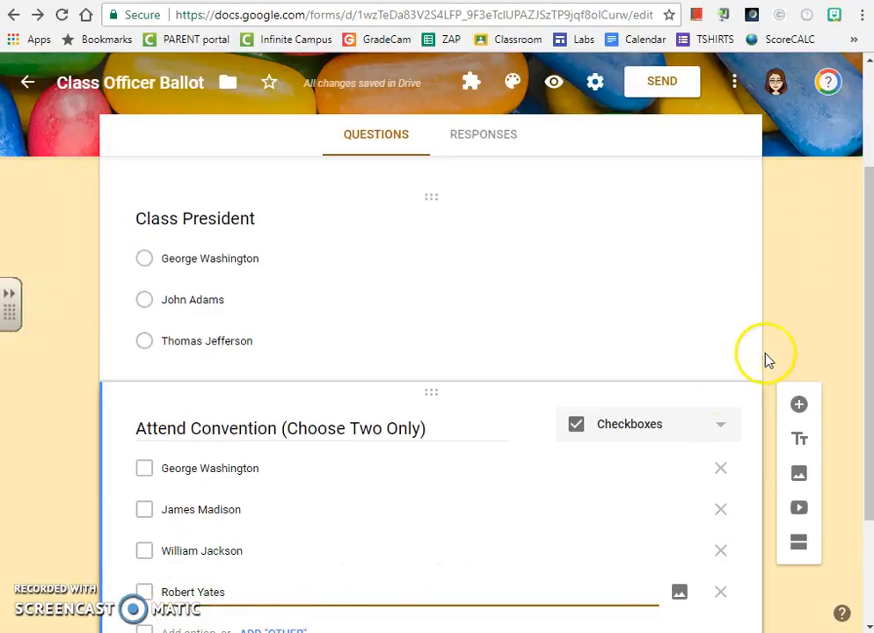
{"action": "mouse_move", "coordinate": [549, 350]}
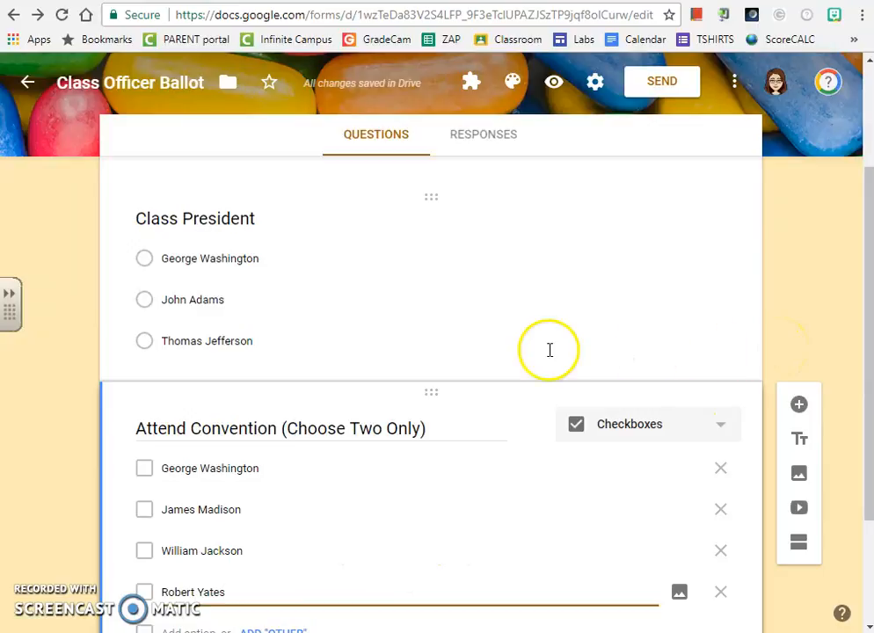
{"action": "mouse_move", "coordinate": [468, 362]}
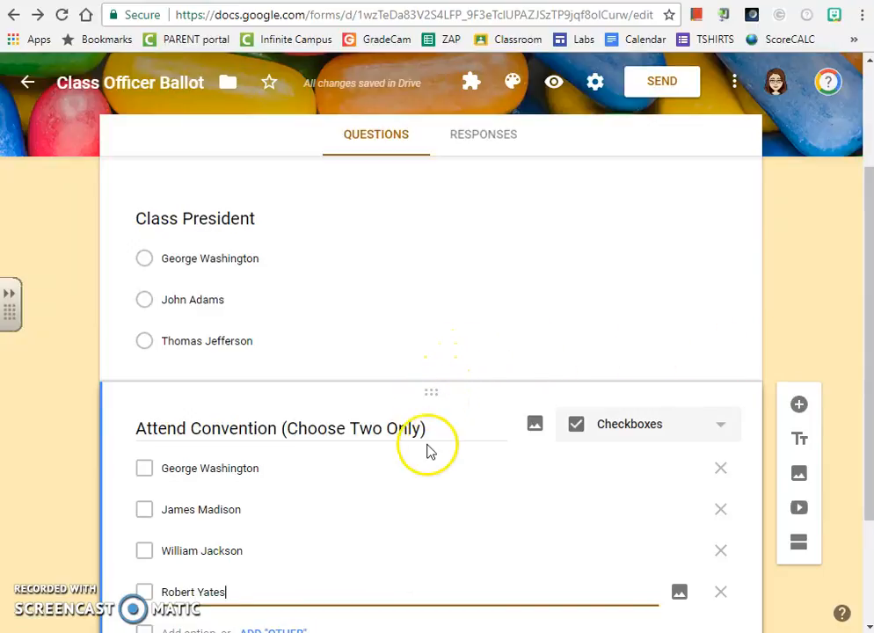
{"action": "mouse_move", "coordinate": [431, 393]}
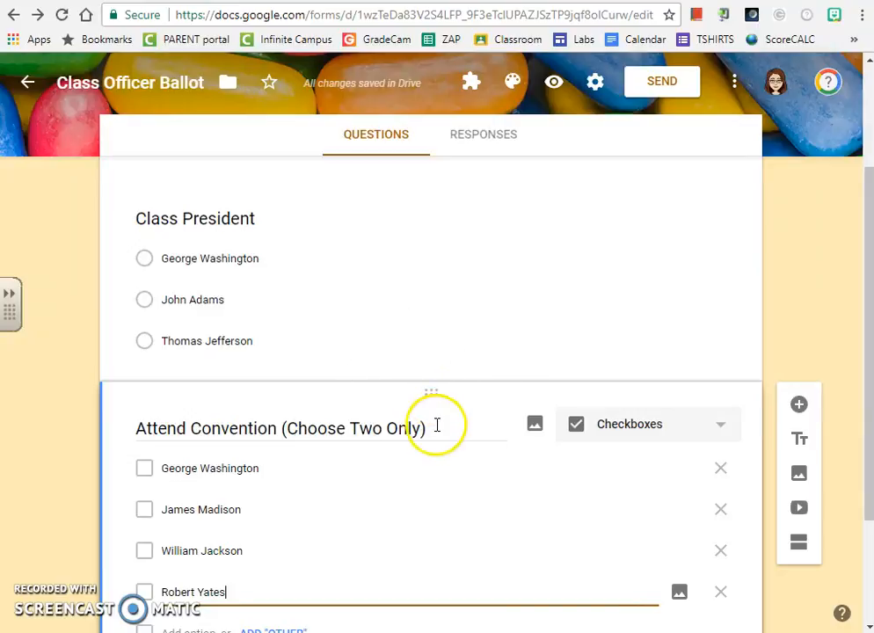
{"action": "mouse_move", "coordinate": [456, 502]}
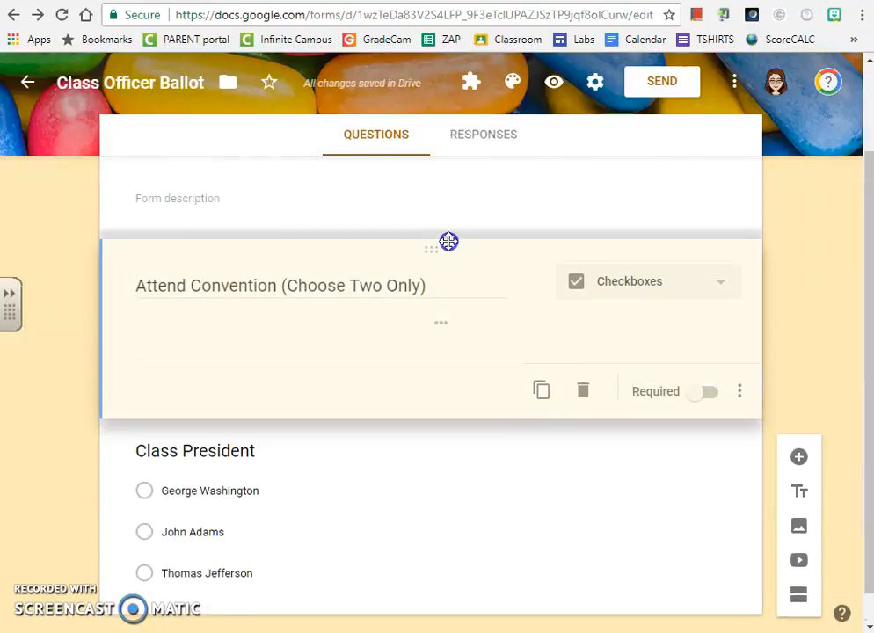
{"action": "scroll", "scroll_direction": "down", "scroll_amount": 3}
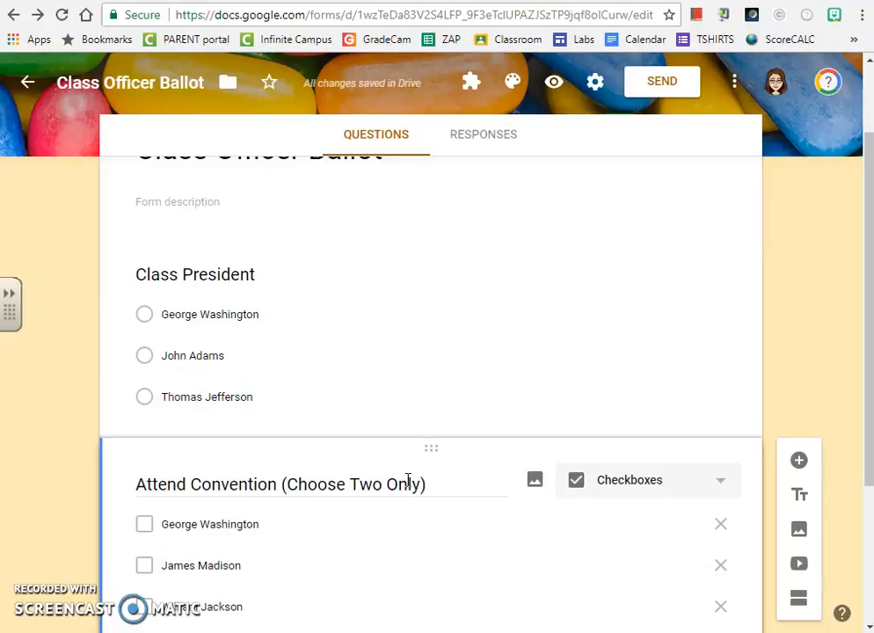
{"action": "mouse_move", "coordinate": [414, 325]}
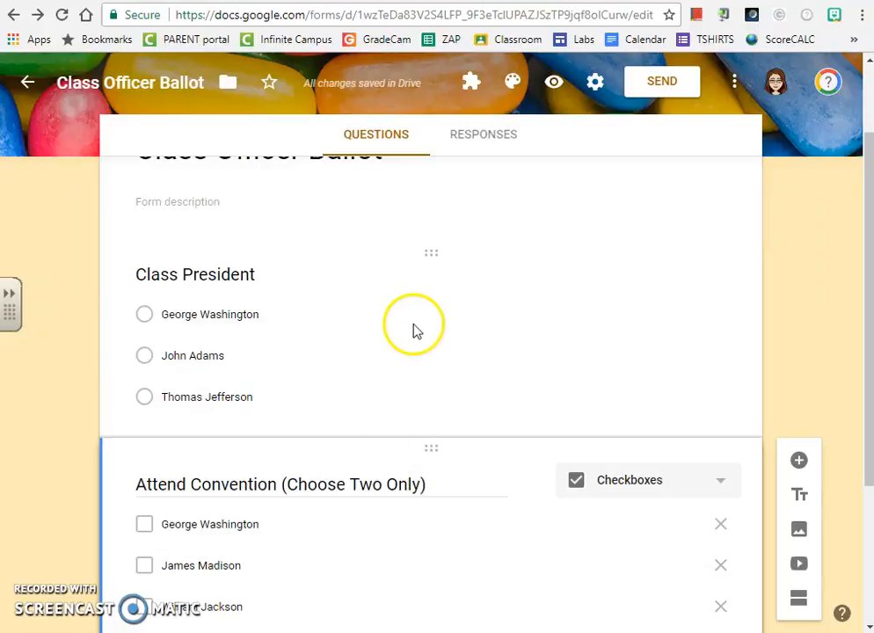
{"action": "mouse_move", "coordinate": [595, 81]}
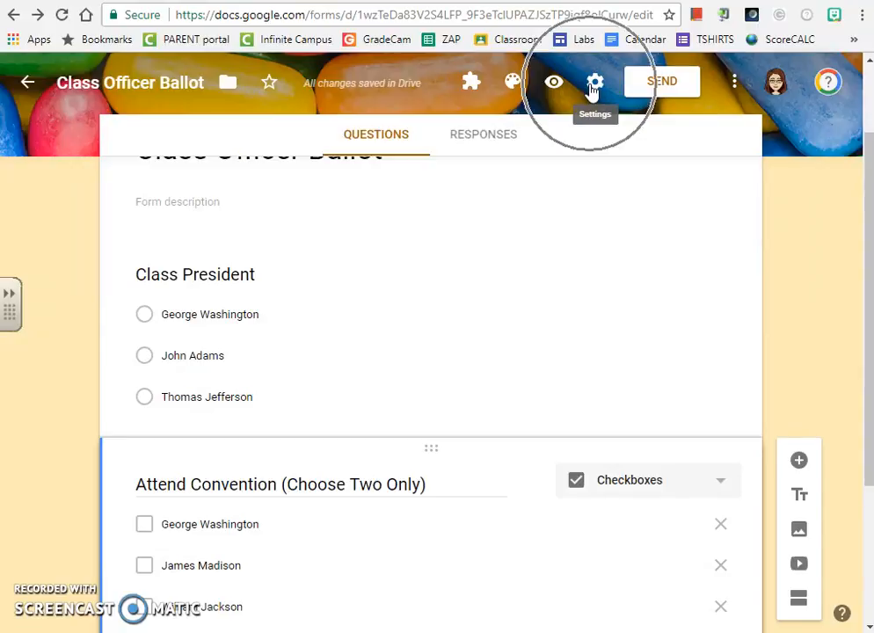
Step: Open the form's Settings from the gear icon in the toolbar
{"action": "left_click", "coordinate": [595, 81]}
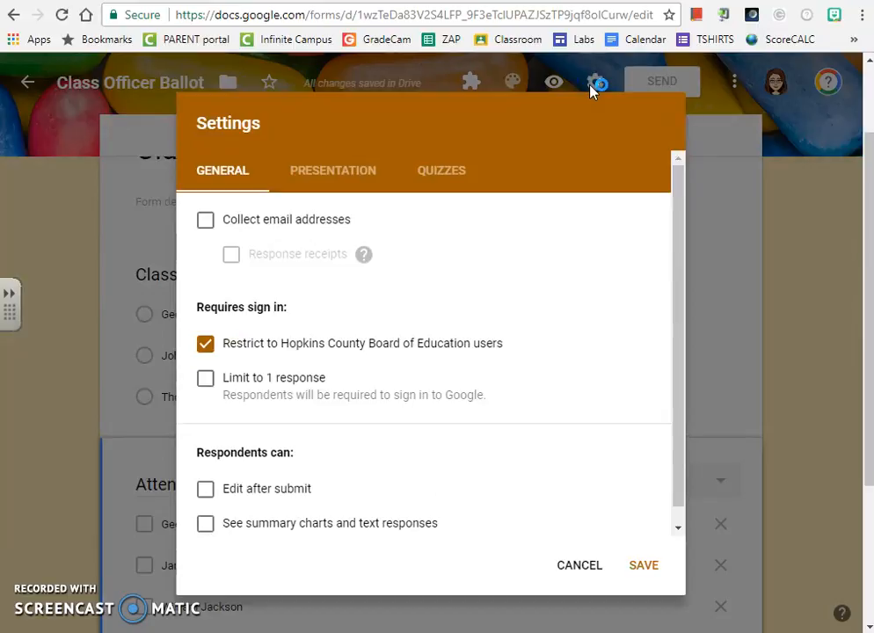
{"action": "mouse_move", "coordinate": [596, 83]}
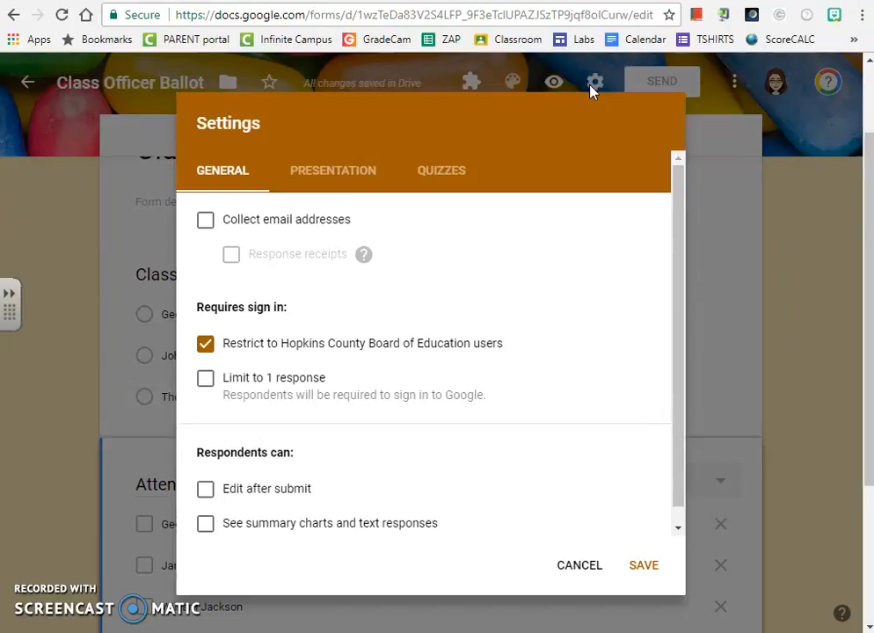
{"action": "mouse_move", "coordinate": [567, 111]}
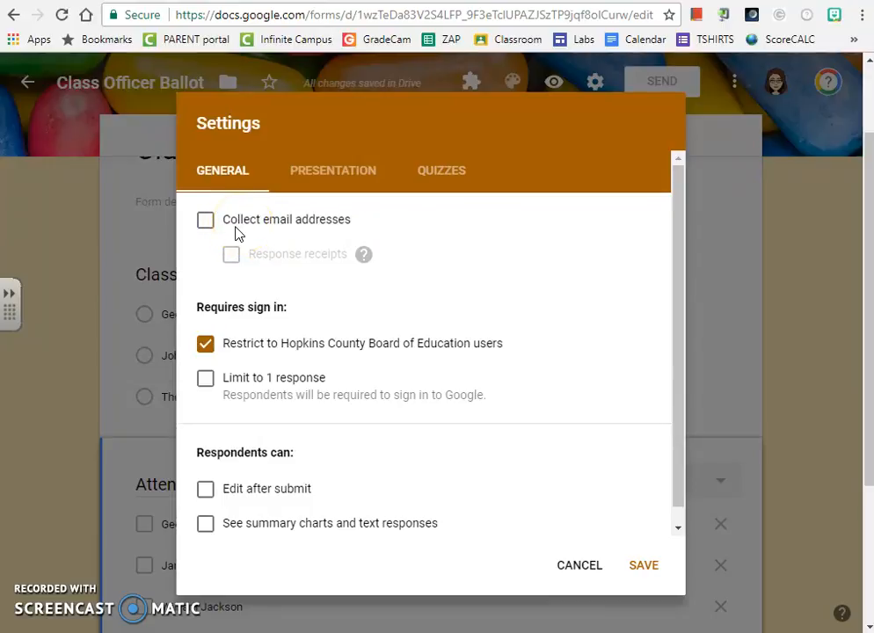
{"action": "mouse_move", "coordinate": [382, 233]}
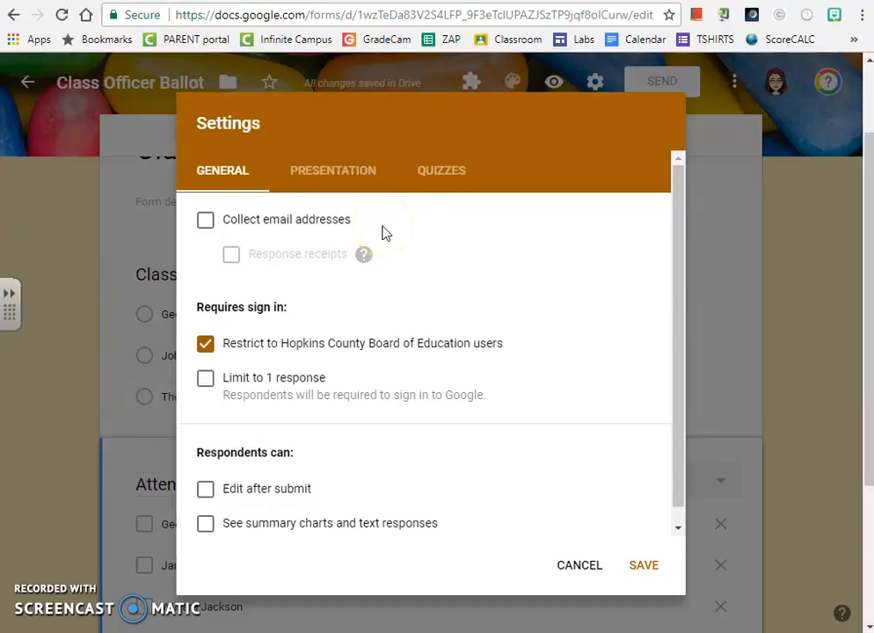
{"action": "mouse_move", "coordinate": [328, 231]}
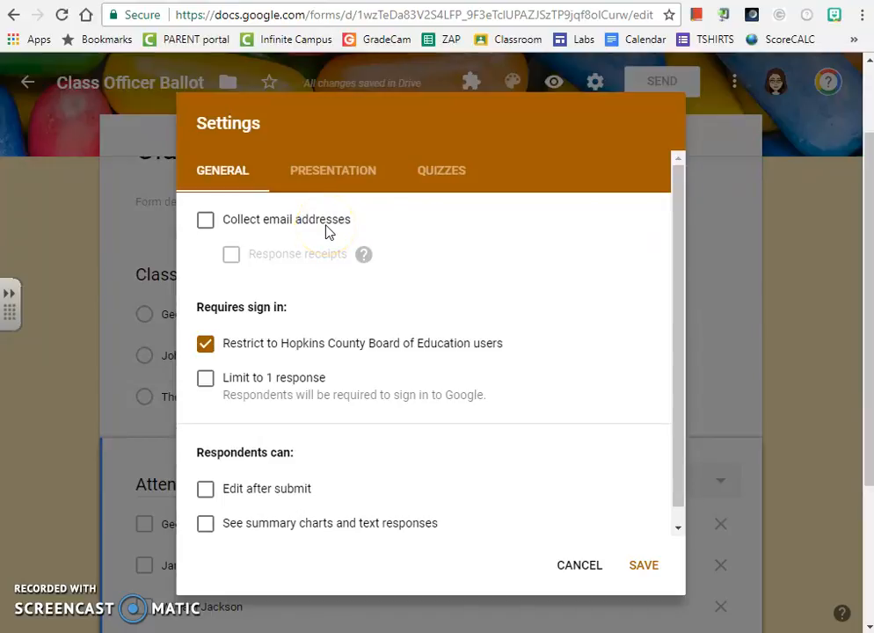
{"action": "mouse_move", "coordinate": [297, 350]}
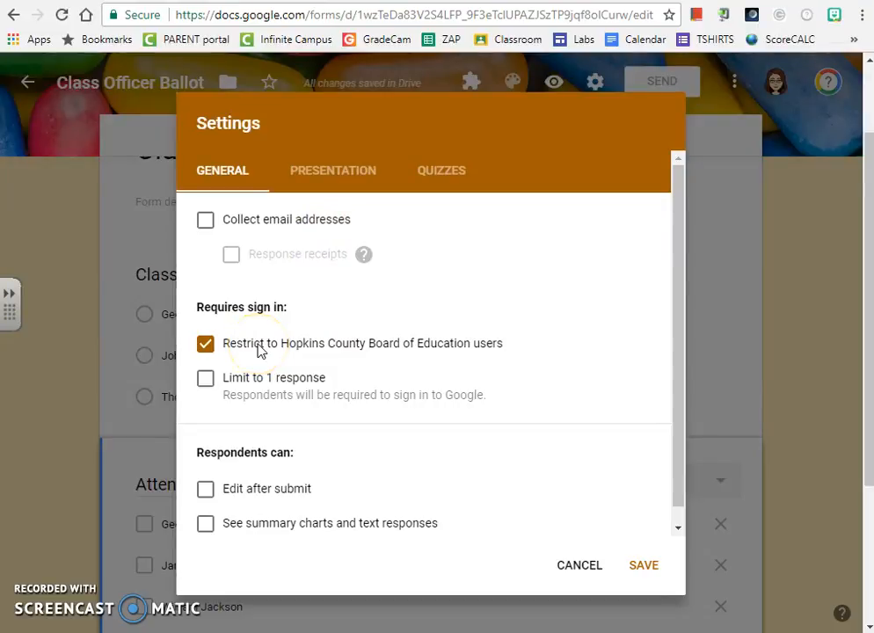
{"action": "mouse_move", "coordinate": [303, 352]}
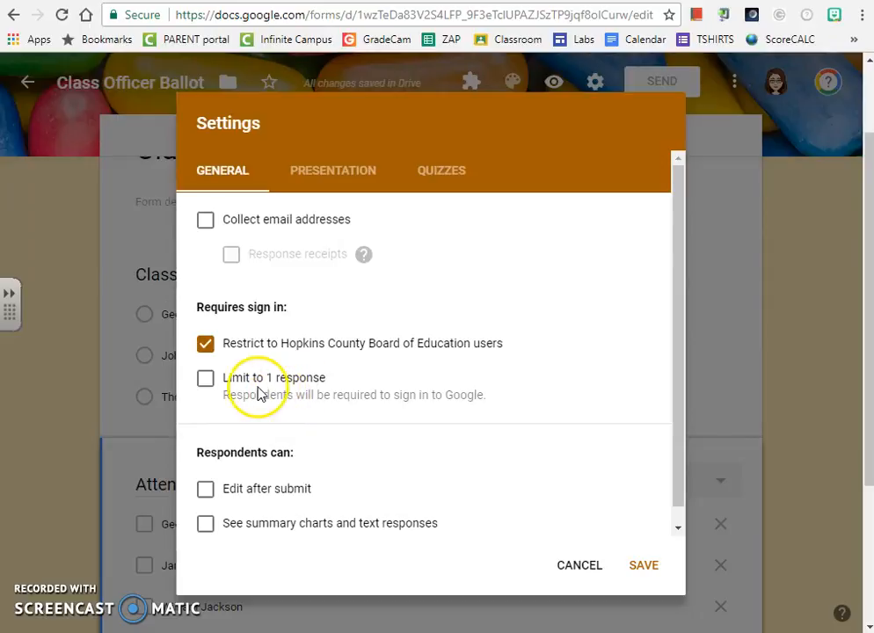
Step: Tick 'Limit to 1 response' in the General settings
{"action": "left_click", "coordinate": [204, 378]}
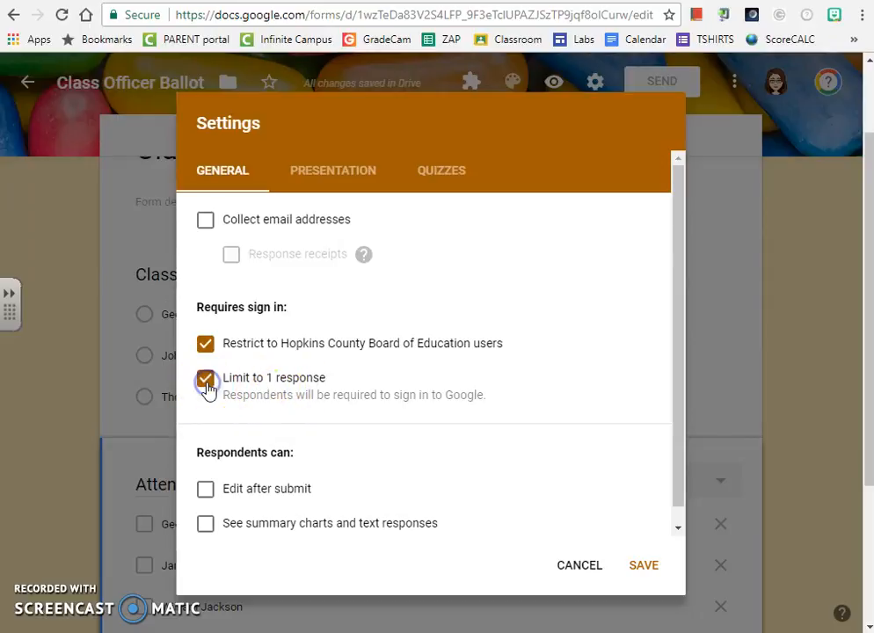
{"action": "mouse_move", "coordinate": [316, 402]}
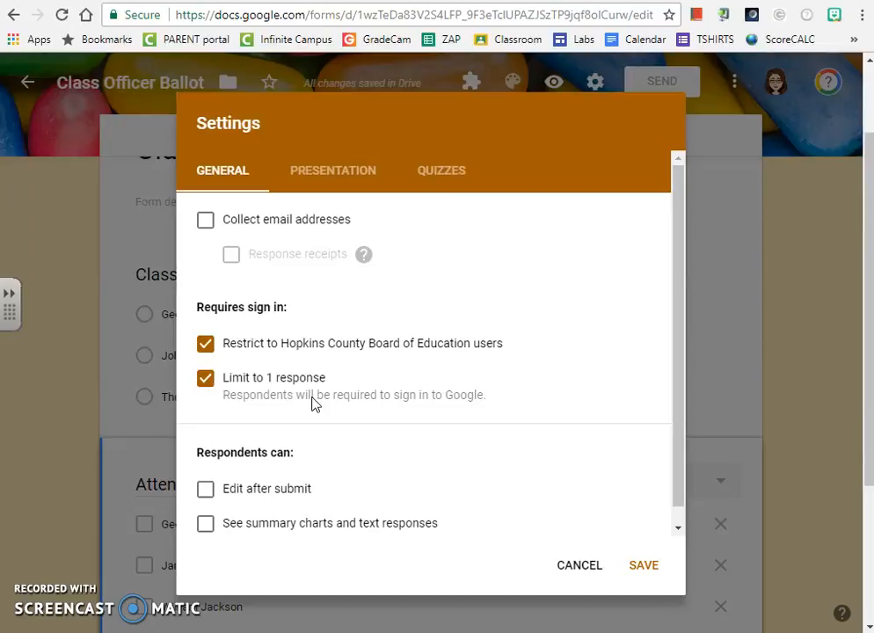
{"action": "mouse_move", "coordinate": [263, 497]}
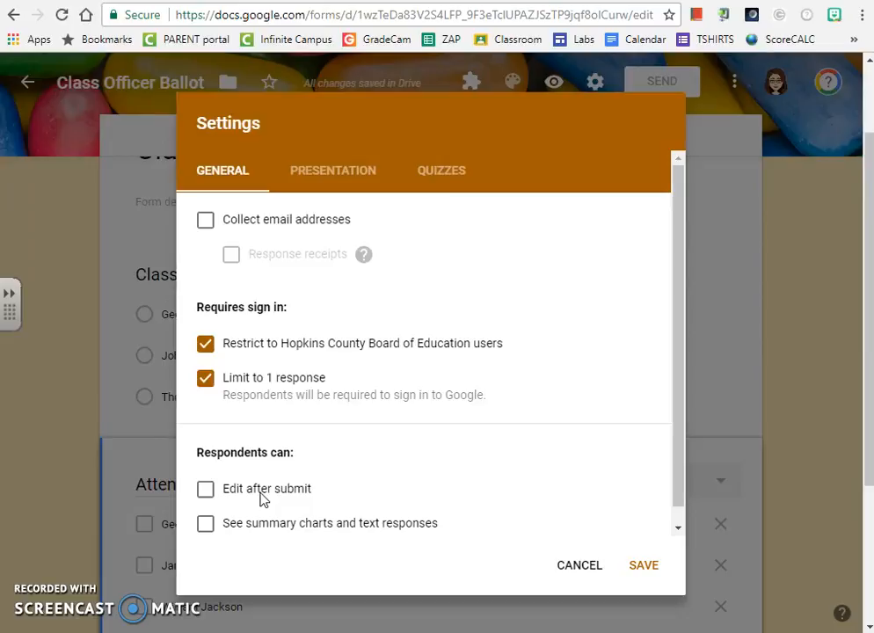
{"action": "mouse_move", "coordinate": [253, 538]}
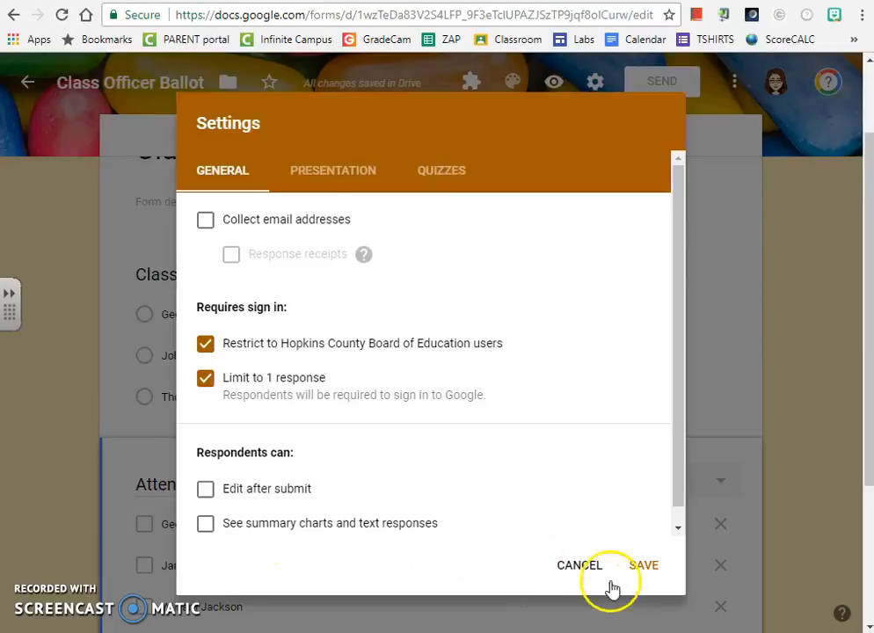
{"action": "left_click", "coordinate": [642, 564]}
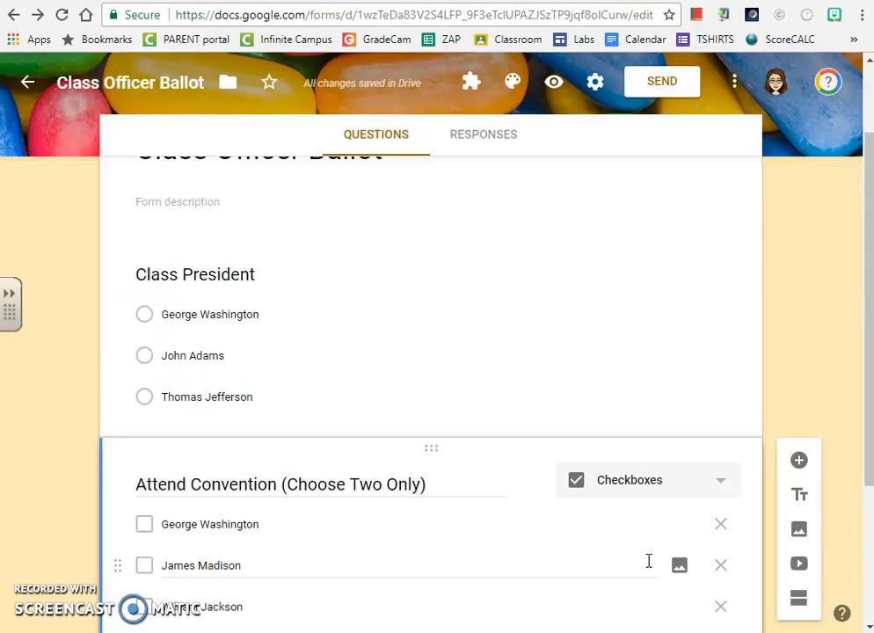
{"action": "mouse_move", "coordinate": [620, 516]}
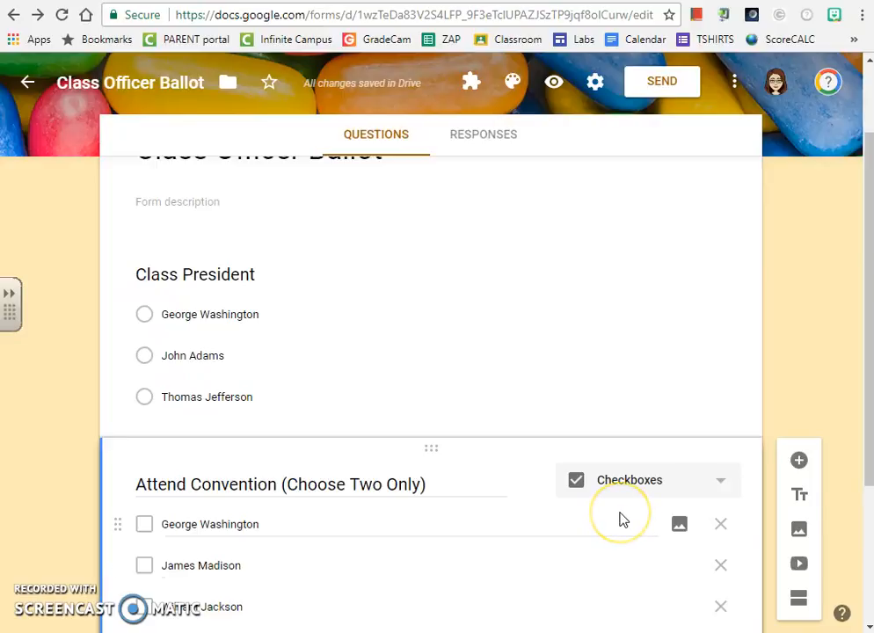
{"action": "mouse_move", "coordinate": [545, 330]}
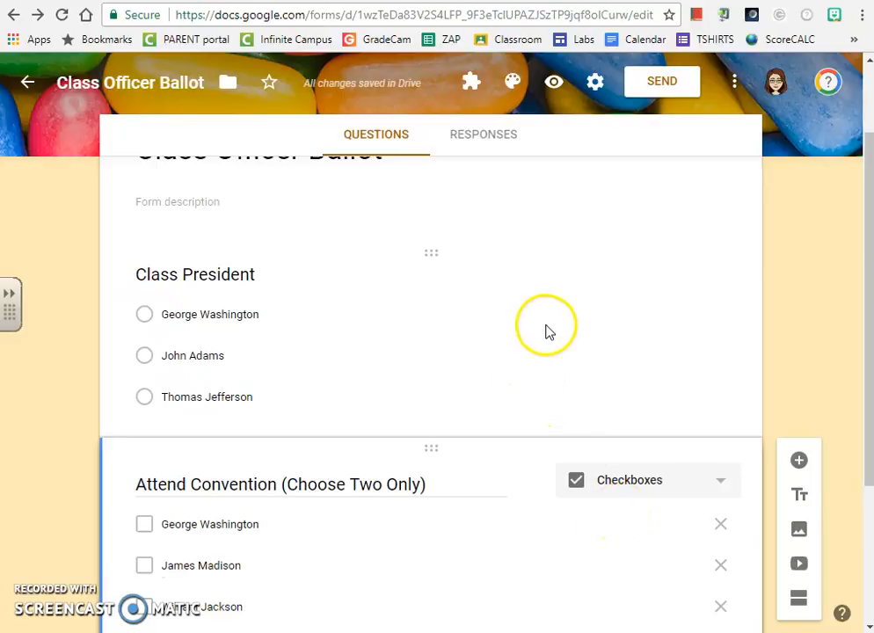
{"action": "mouse_move", "coordinate": [661, 81]}
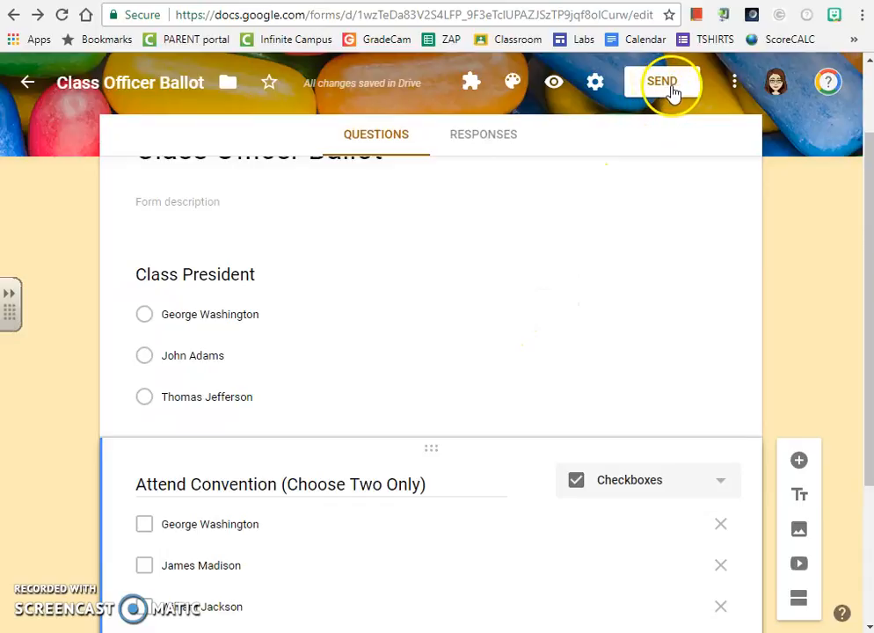
Step: Open the ballot's send options, preview the embed code, and return to the shareable link
{"action": "left_click", "coordinate": [662, 81]}
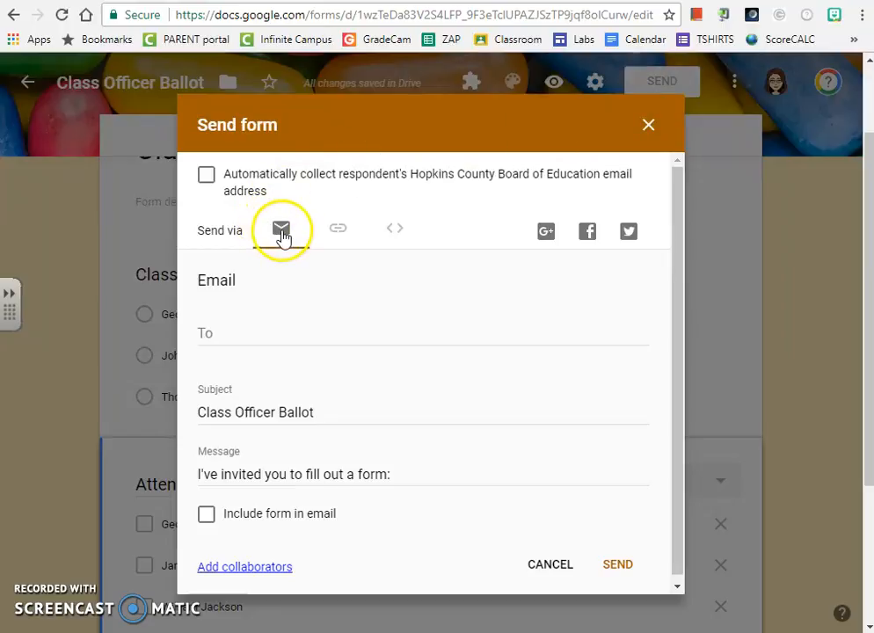
{"action": "mouse_move", "coordinate": [338, 229]}
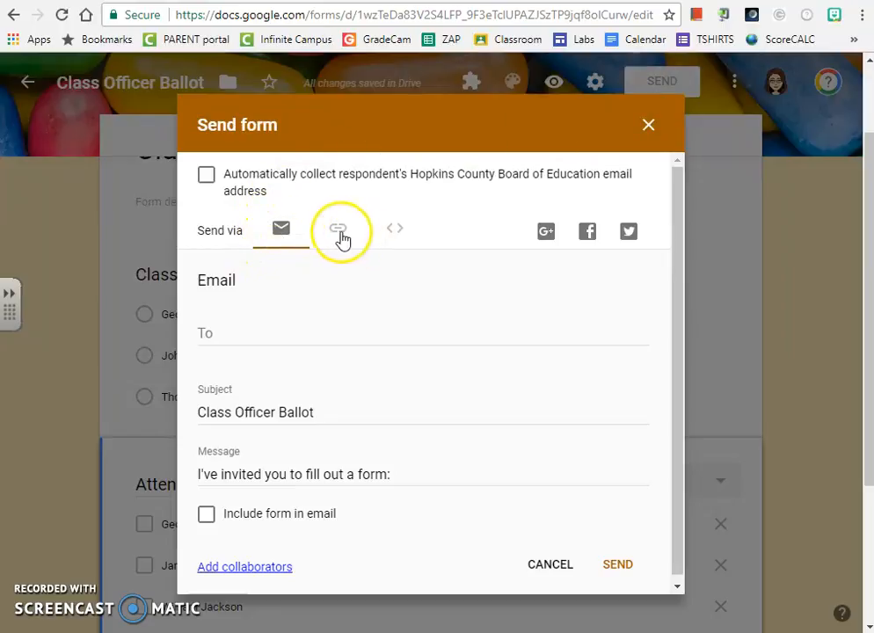
{"action": "left_click", "coordinate": [340, 228]}
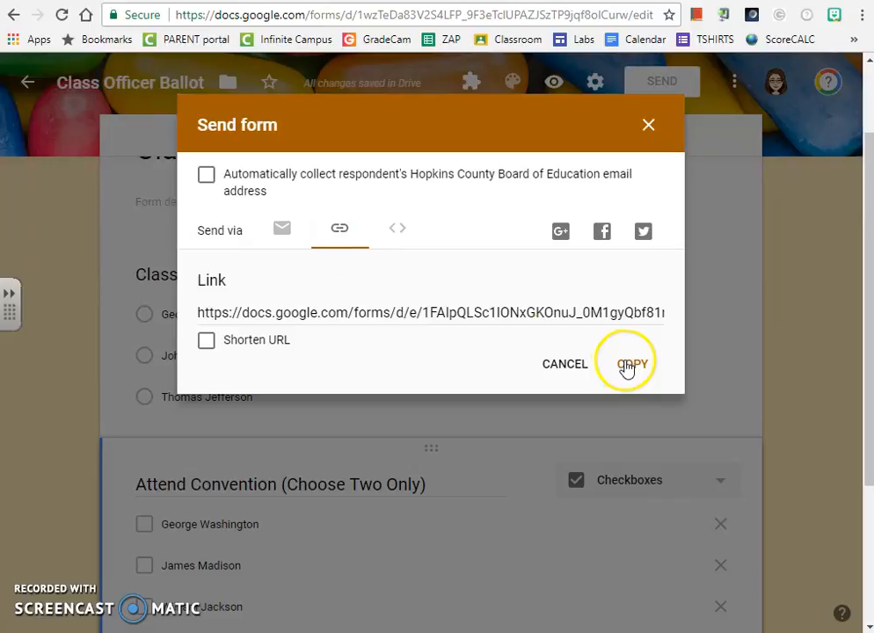
{"action": "left_click", "coordinate": [396, 228]}
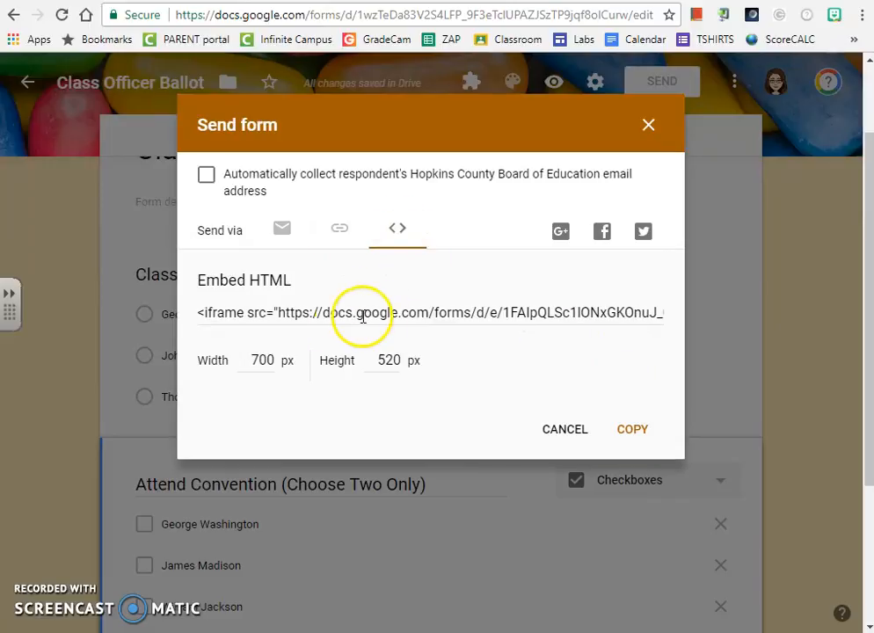
{"action": "mouse_move", "coordinate": [560, 231]}
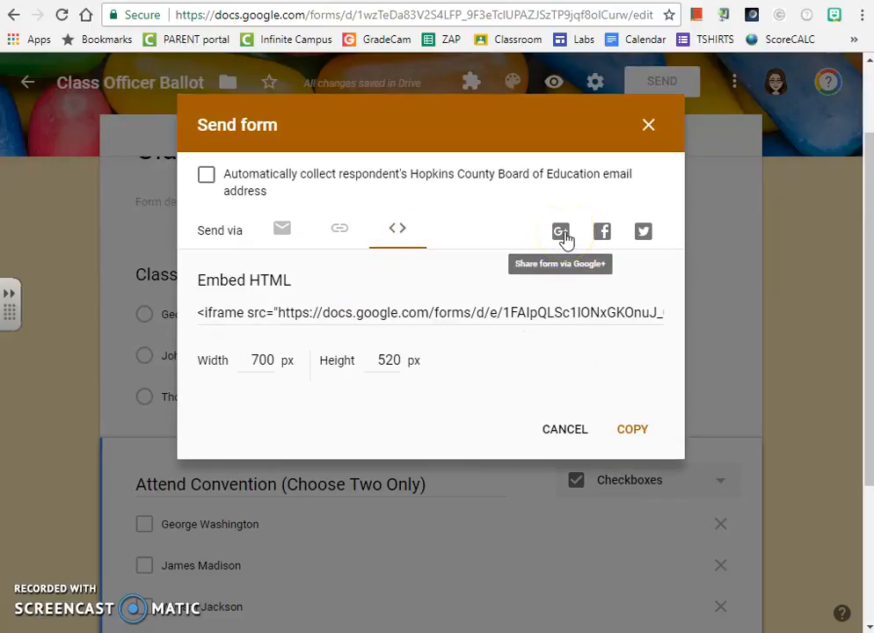
{"action": "mouse_move", "coordinate": [642, 231]}
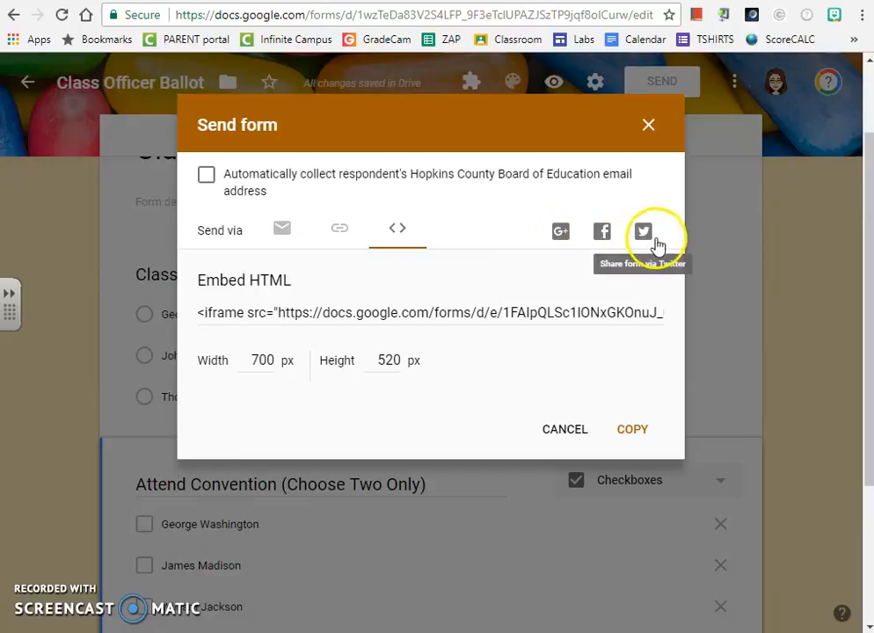
{"action": "left_click", "coordinate": [339, 229]}
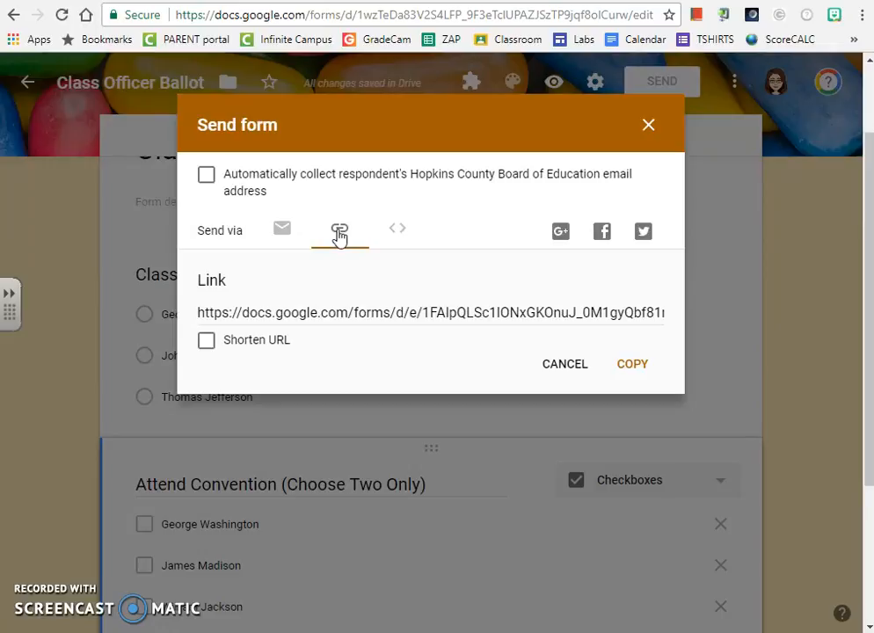
{"action": "mouse_move", "coordinate": [501, 343]}
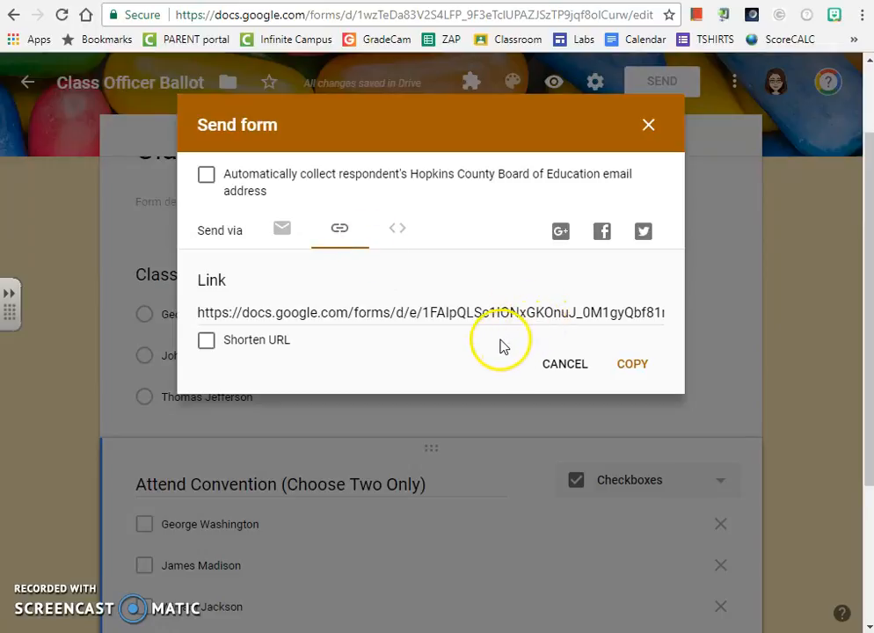
{"action": "mouse_move", "coordinate": [498, 341]}
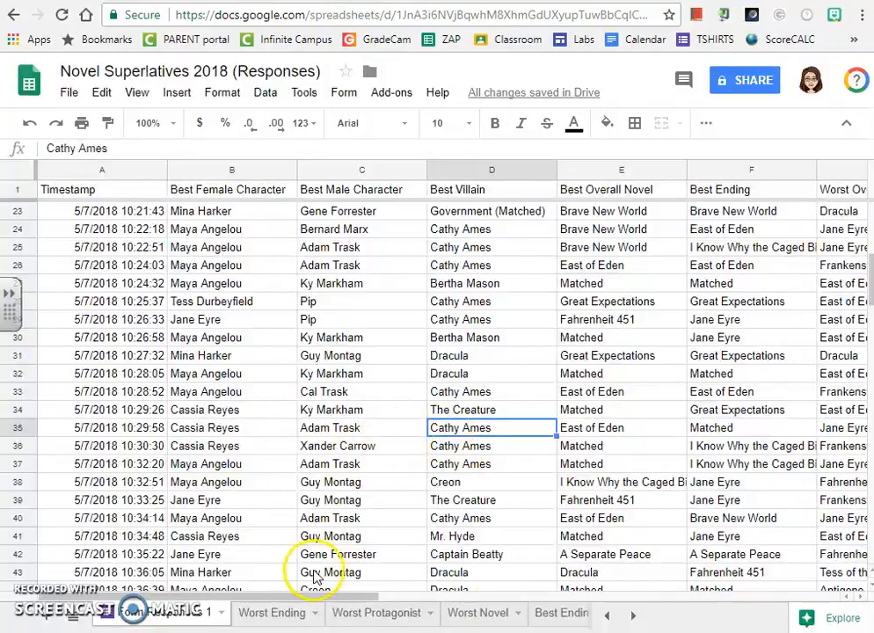
Step: View the Best Female tally sheet, where Maya Angelou leads with 15 of 45 votes
{"action": "left_click", "coordinate": [605, 613]}
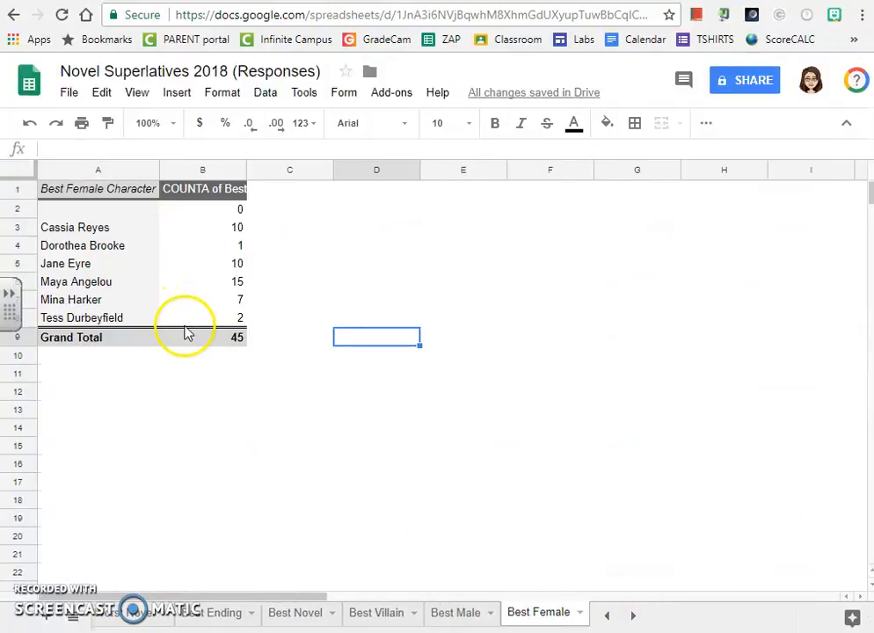
Step: View the Best Male pivot table tallying 45 votes, then switch to another sheet tab
{"action": "left_click", "coordinate": [455, 613]}
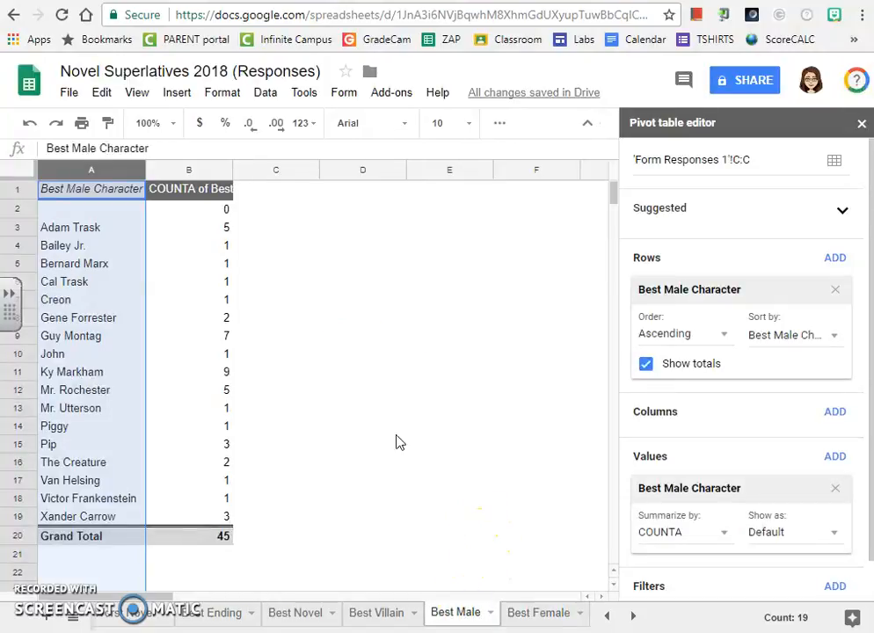
{"action": "mouse_move", "coordinate": [257, 458]}
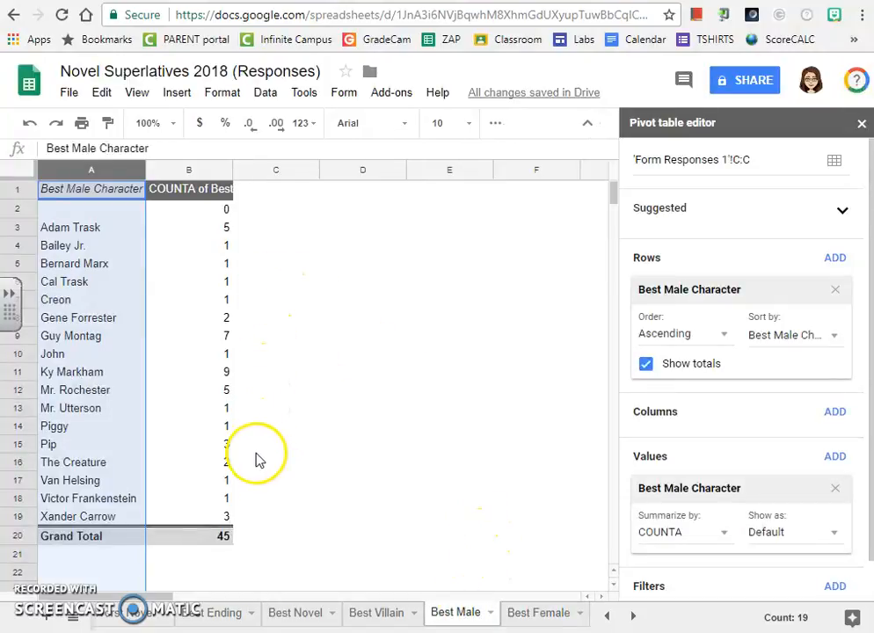
{"action": "left_click", "coordinate": [376, 612]}
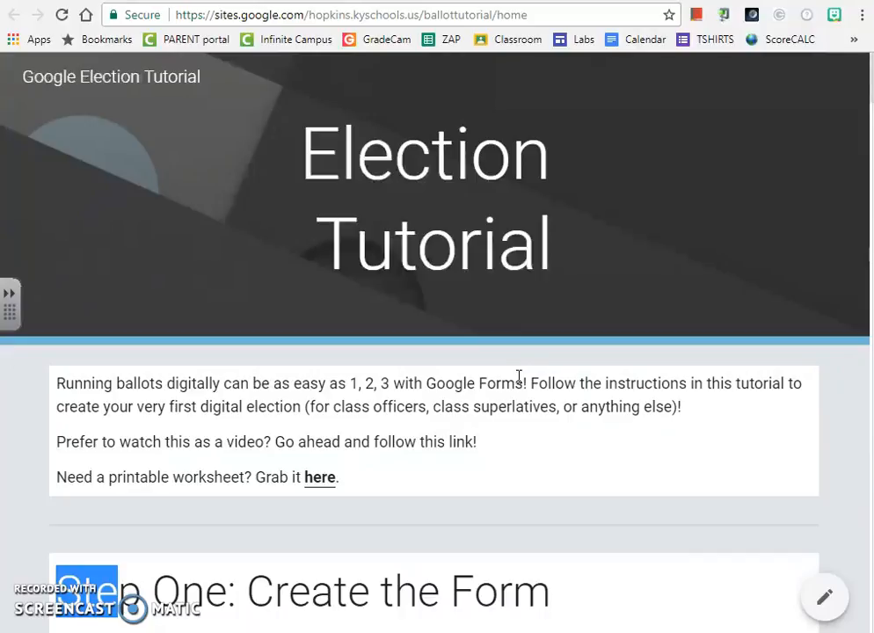
{"action": "mouse_move", "coordinate": [397, 380]}
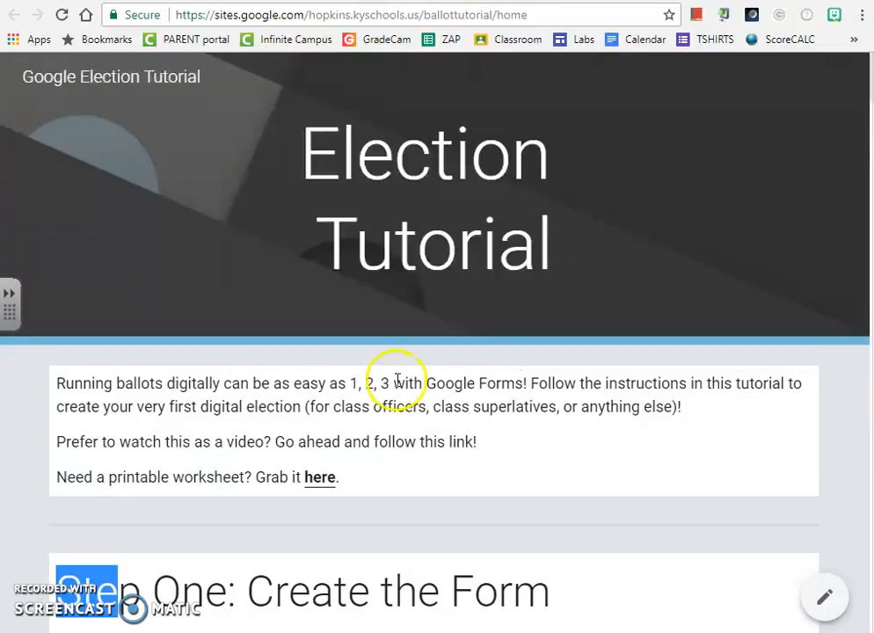